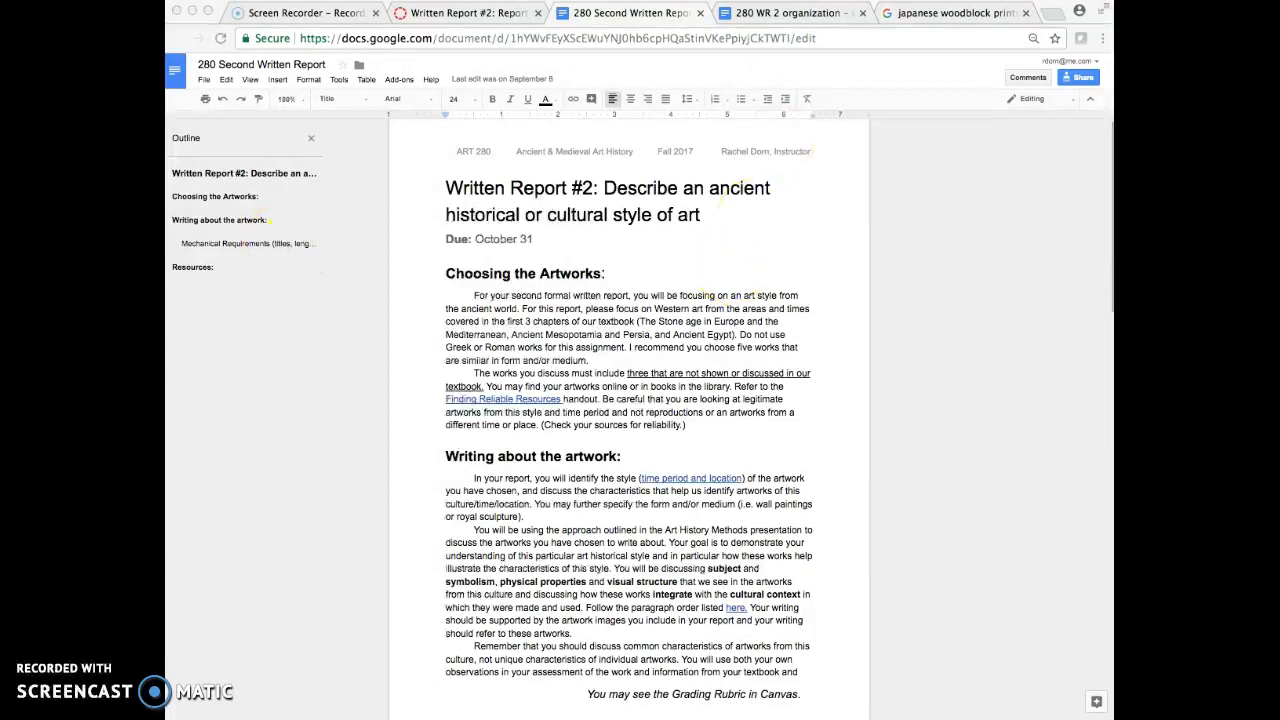
- Switch to the '280 WR 2 organization' guide document
left_click(790, 13)
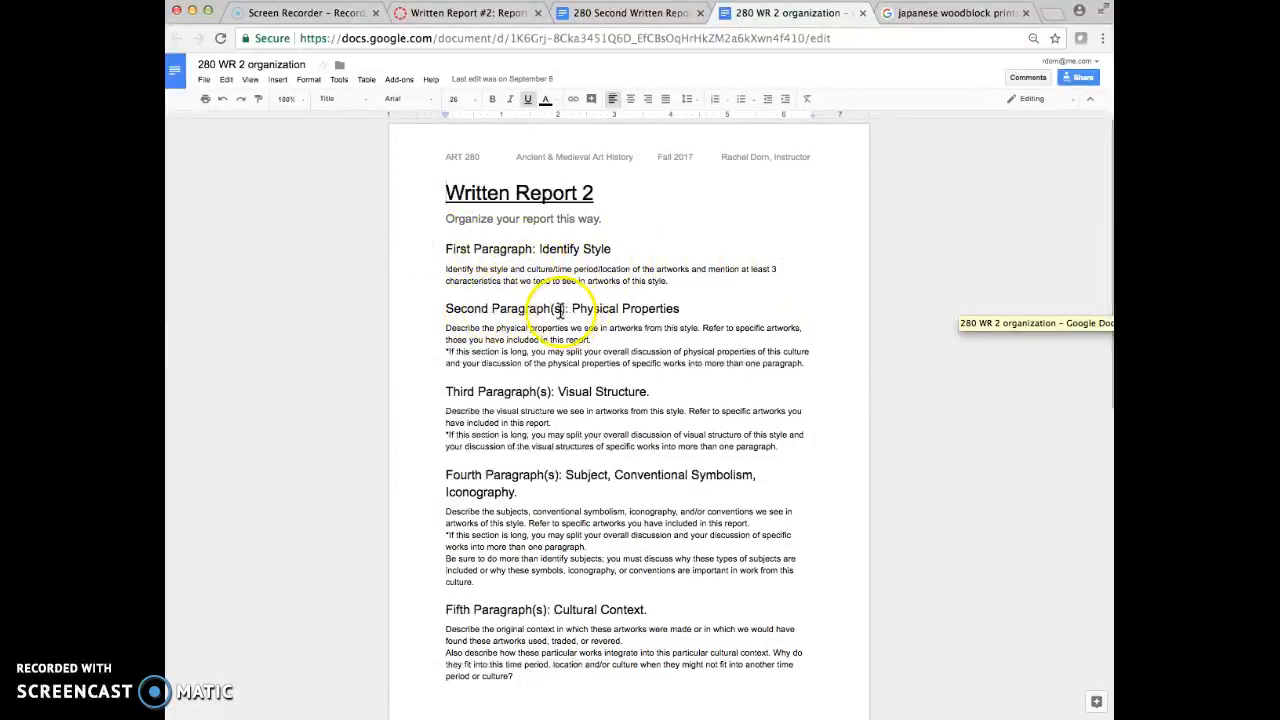
mouse_move(480, 300)
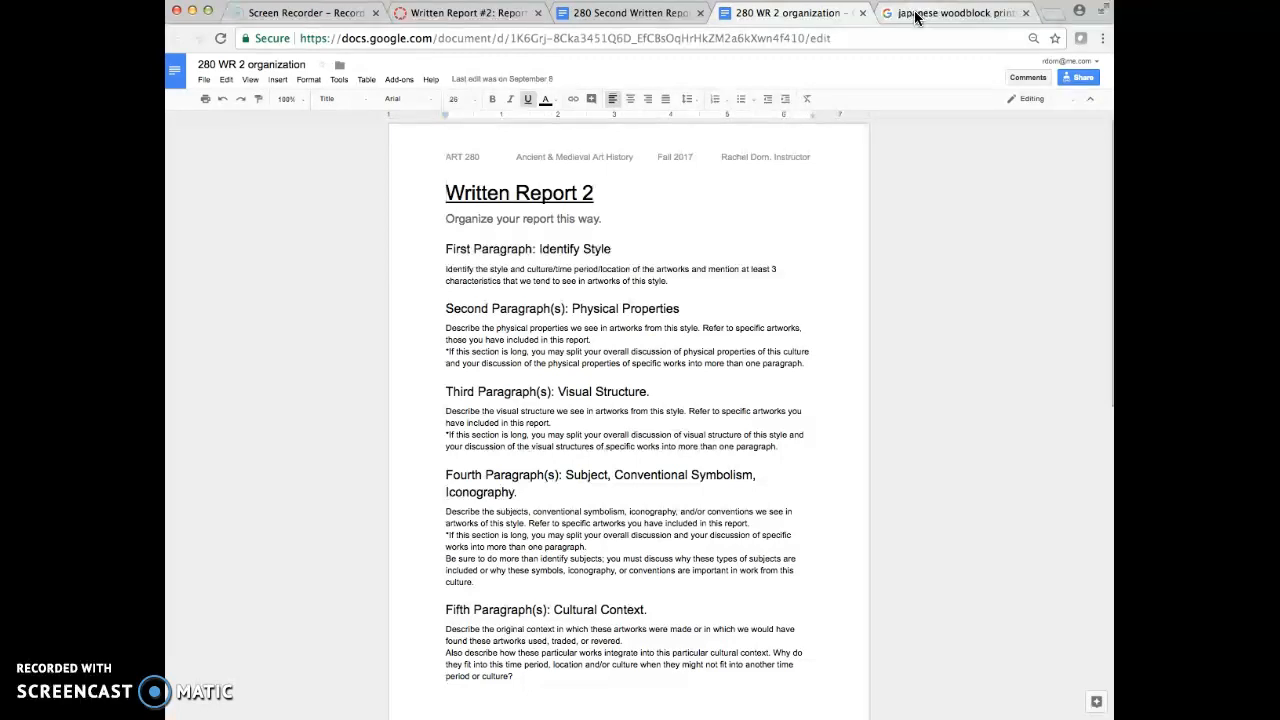
- Browse the 'japanese woodblock prints' image results, scrolling down the grid
left_click(950, 12)
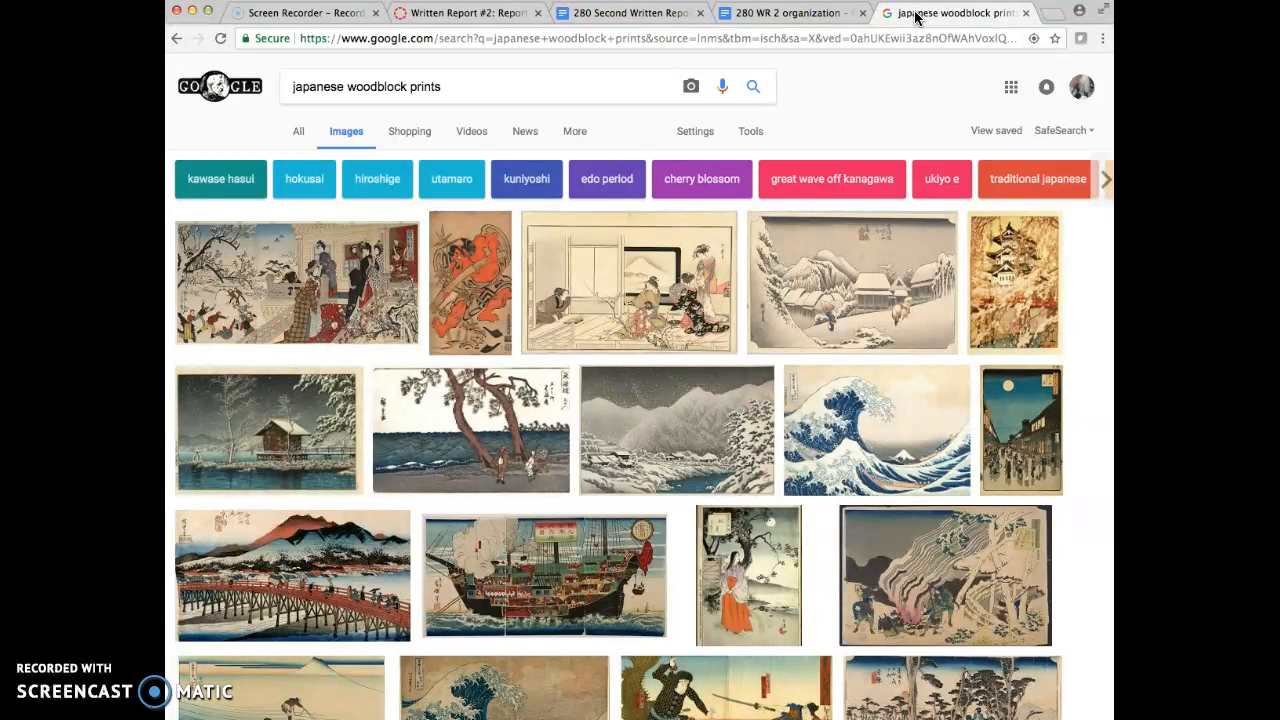
mouse_move(593, 410)
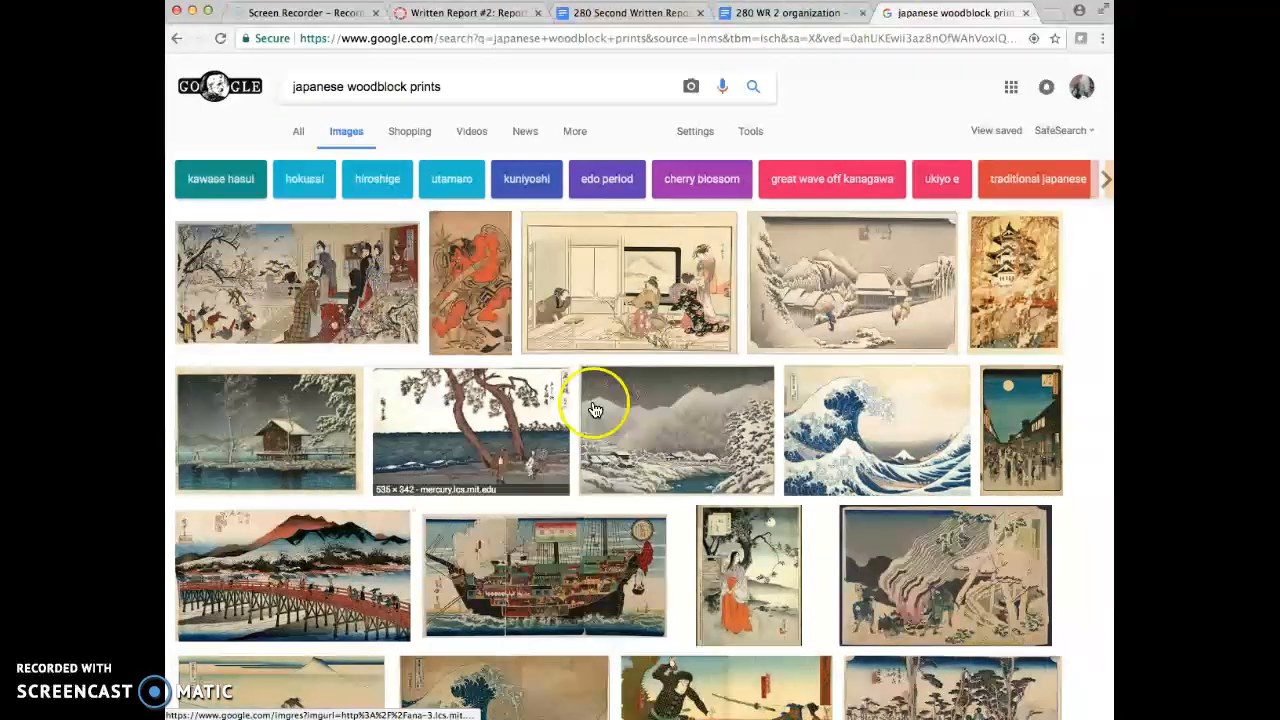
mouse_move(771, 425)
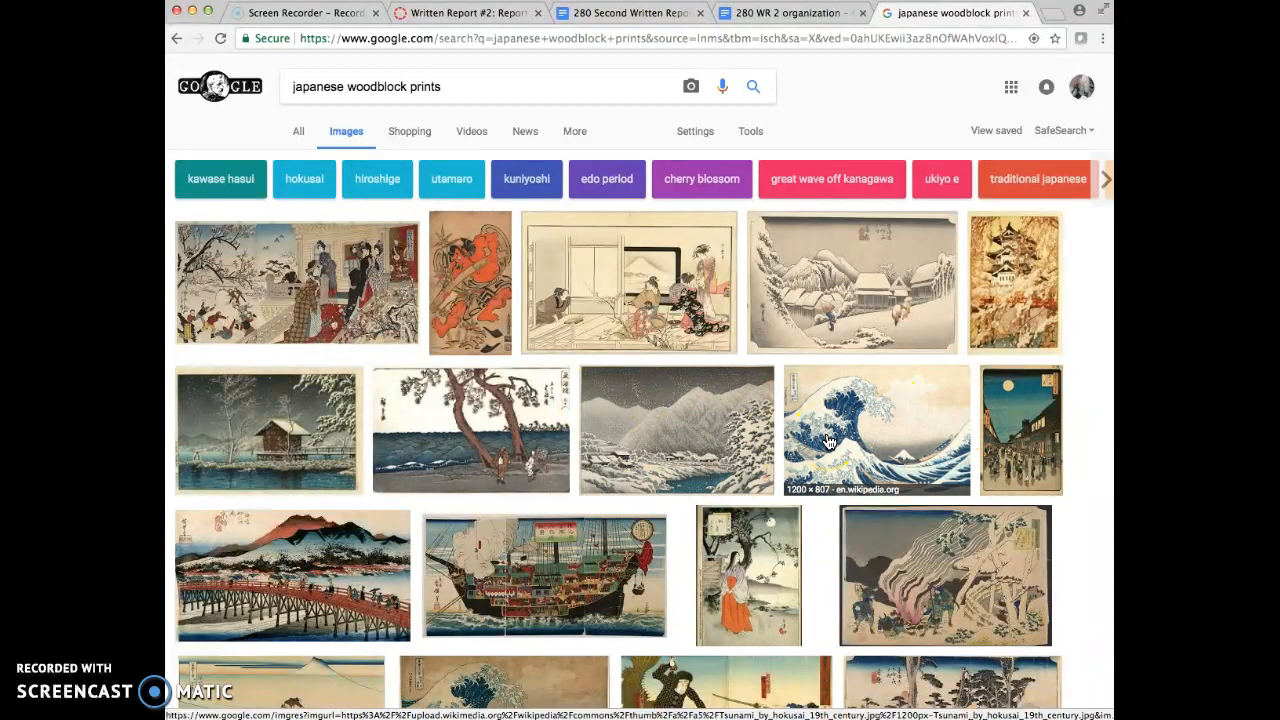
mouse_move(538, 224)
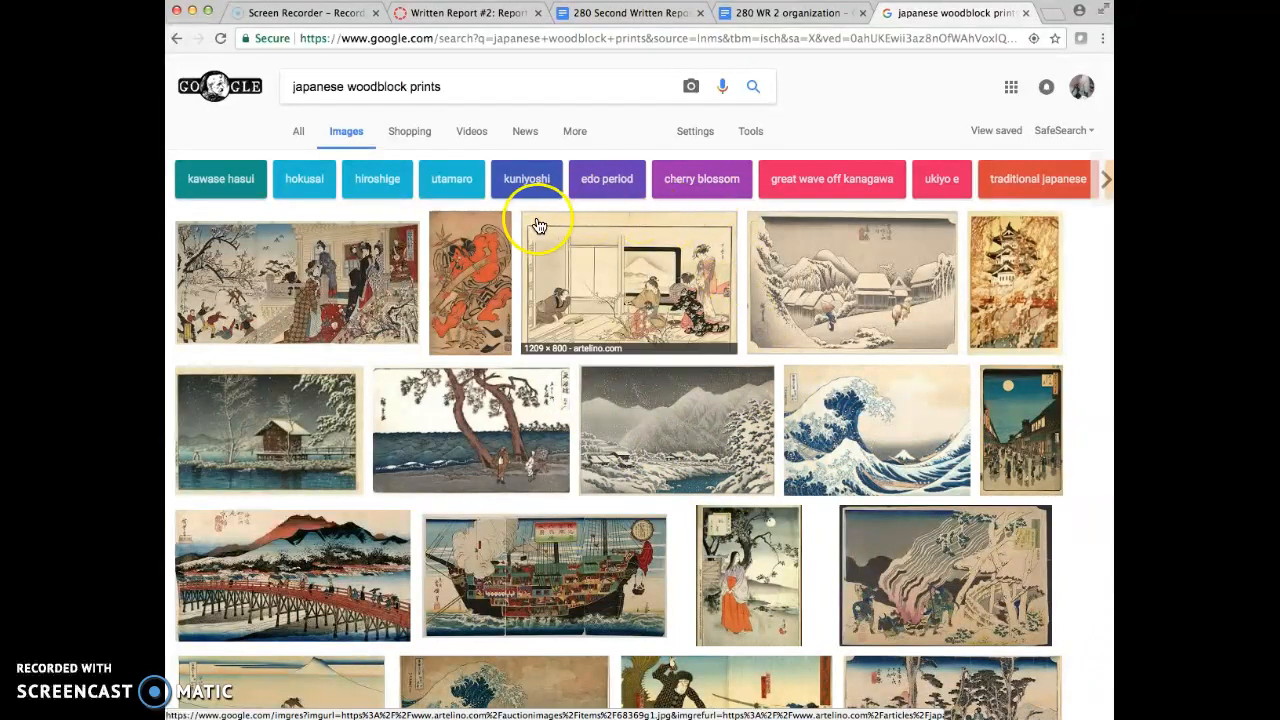
mouse_move(455, 350)
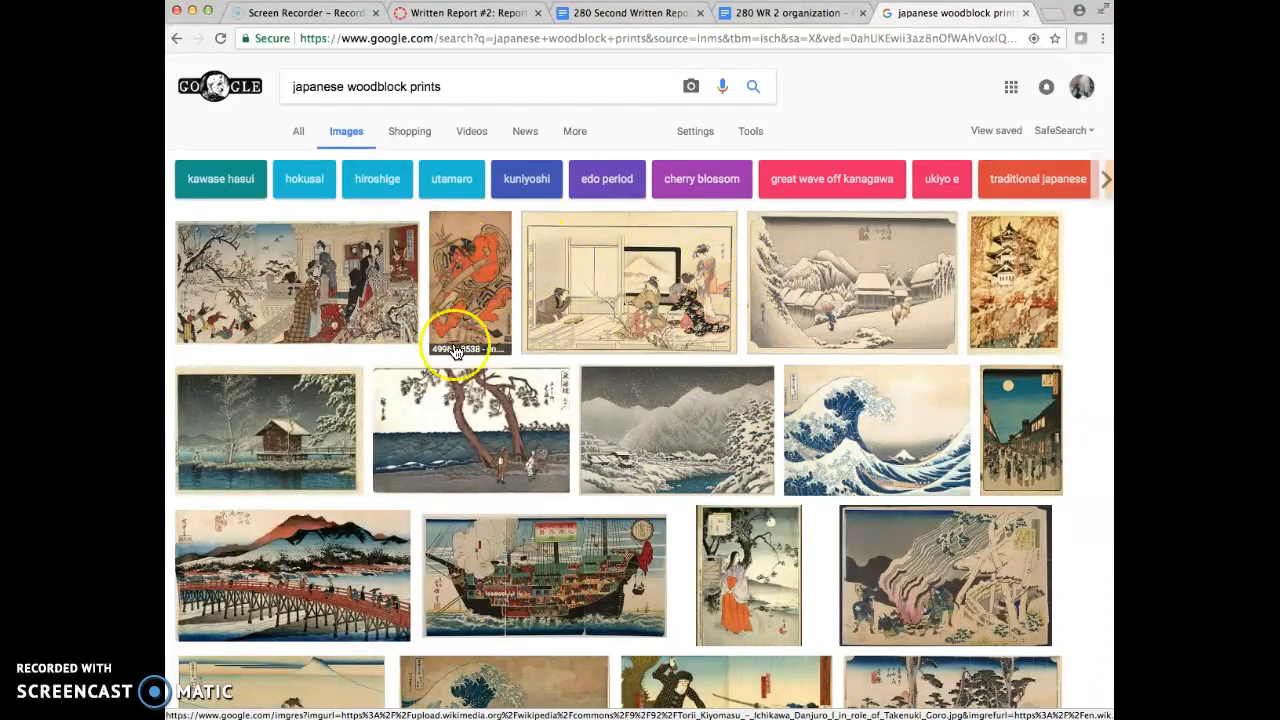
mouse_move(485, 278)
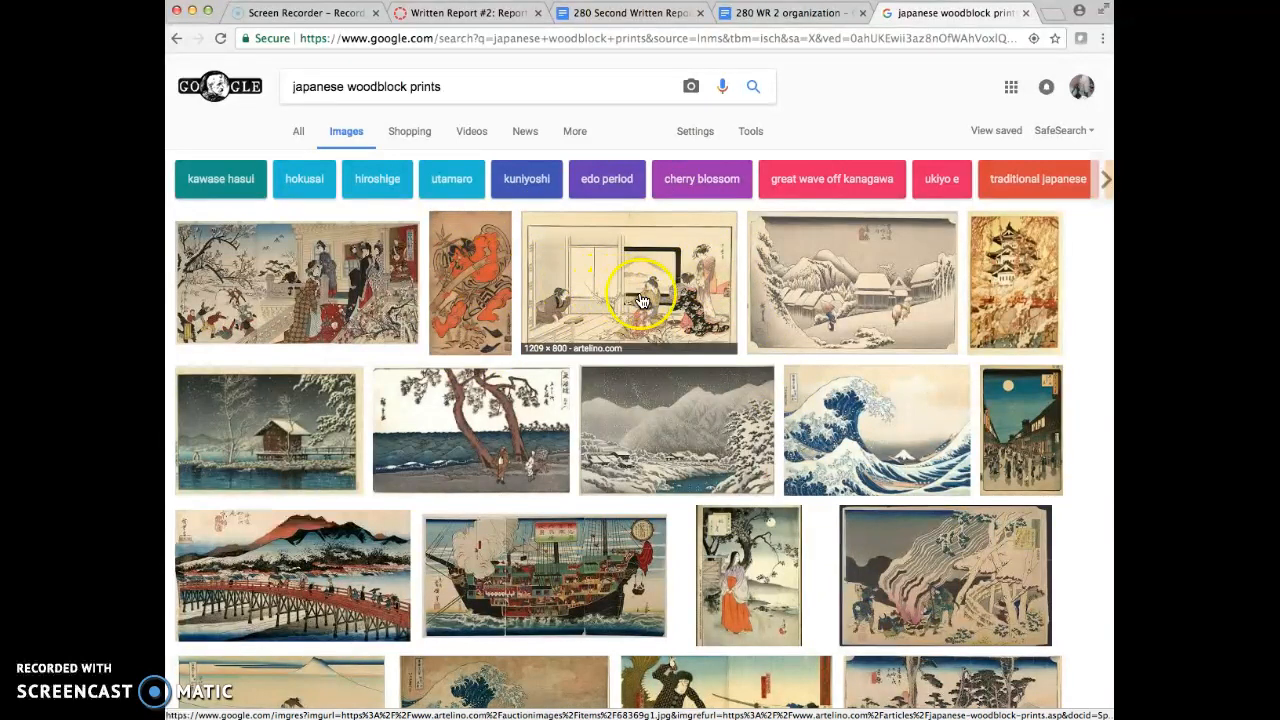
mouse_move(405, 315)
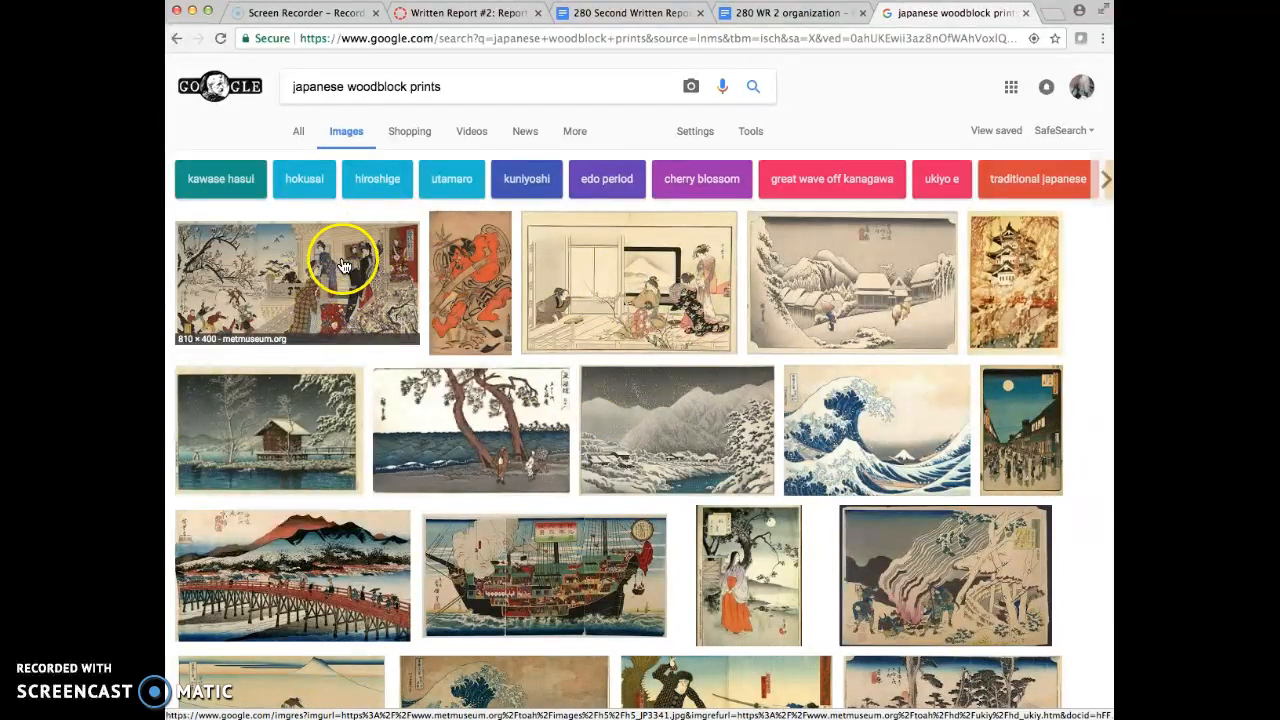
mouse_move(352, 278)
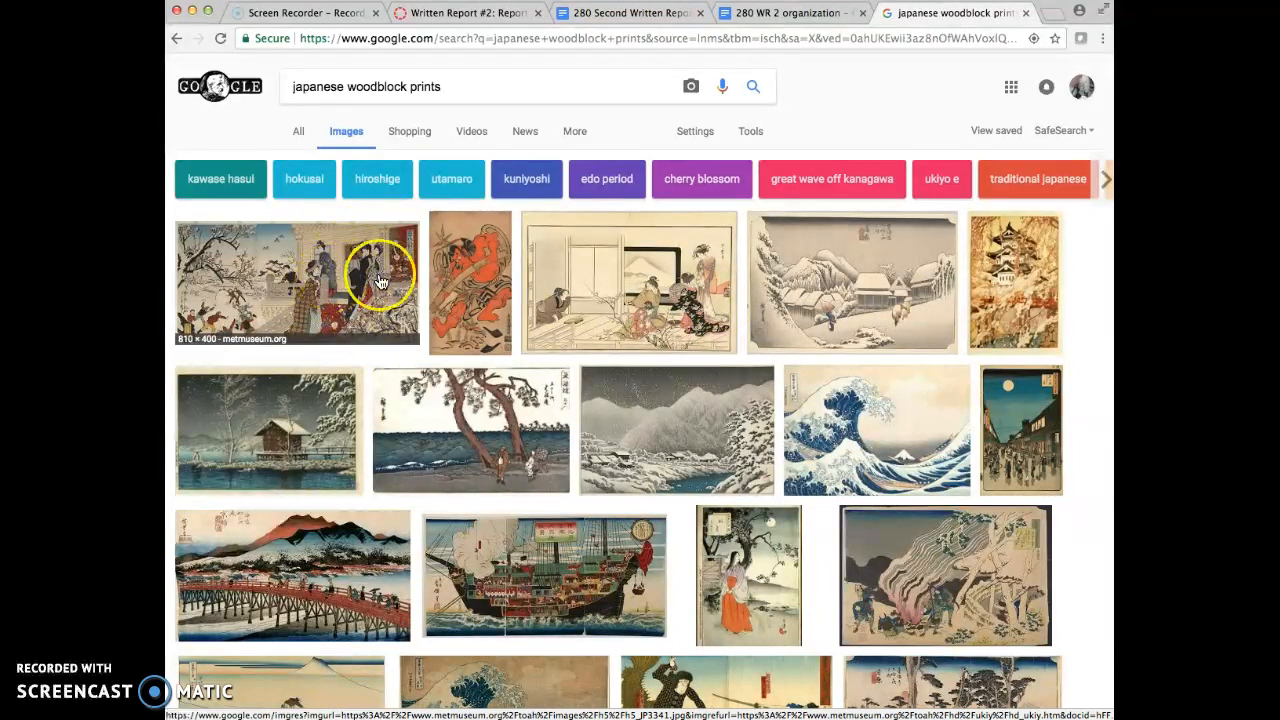
mouse_move(880, 283)
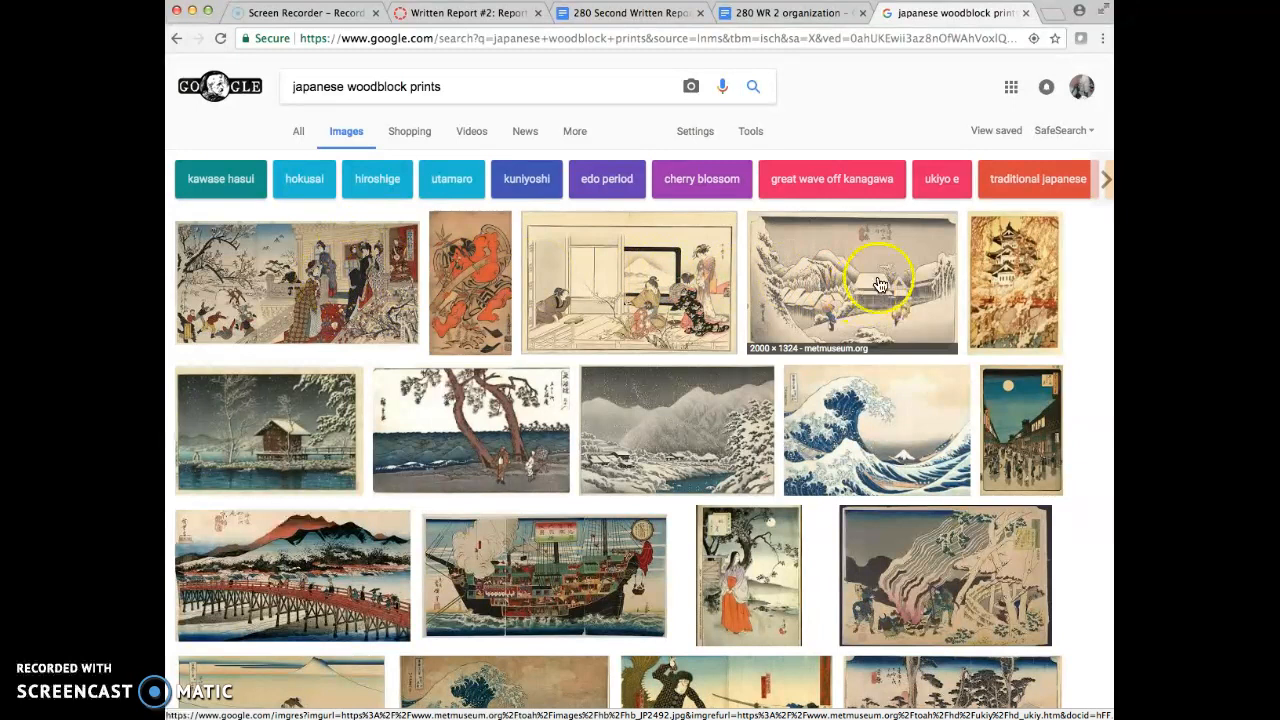
mouse_move(775, 550)
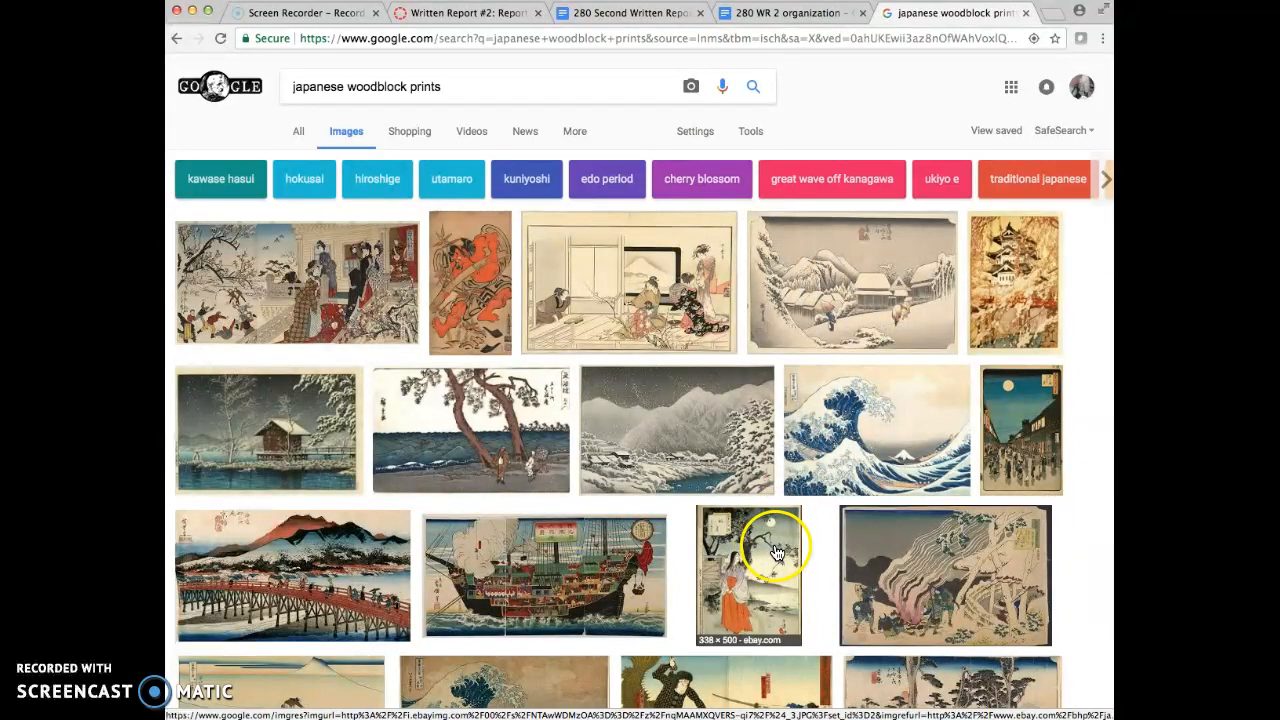
scroll("down", 3)
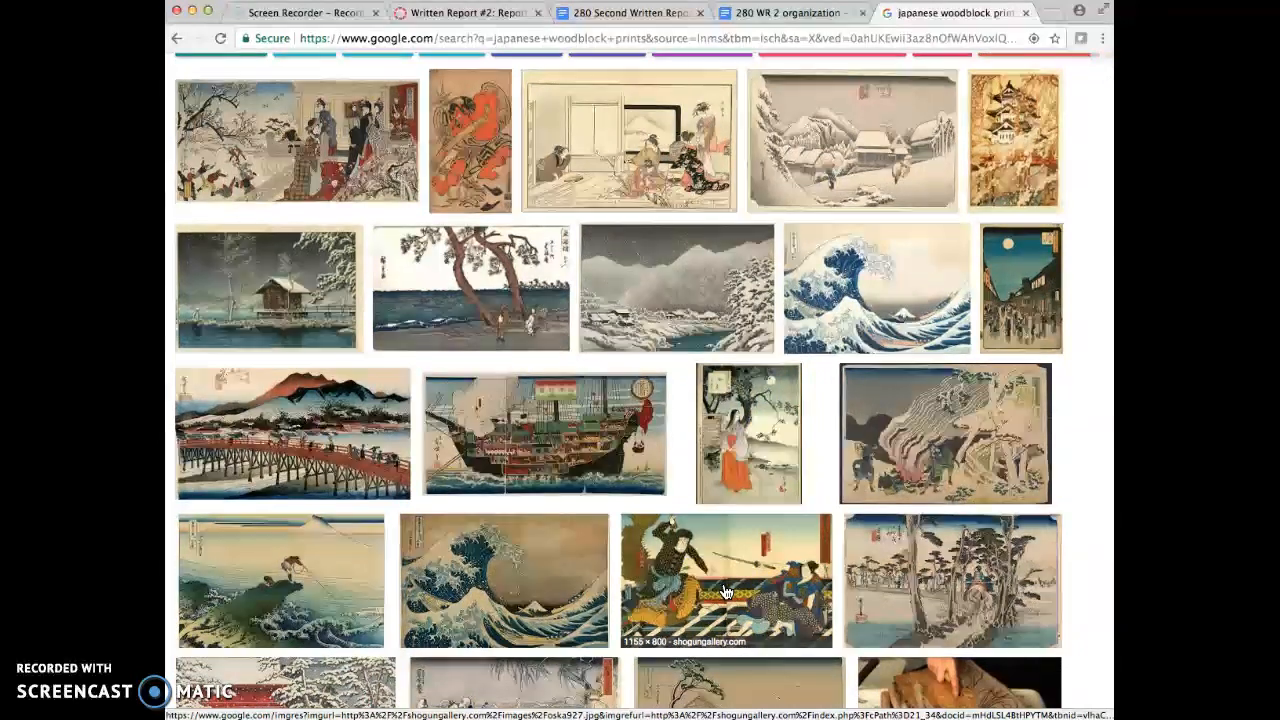
- Glance at the '280 Second Written Report' assignment, then reopen the WR 2 organization guide
left_click(630, 12)
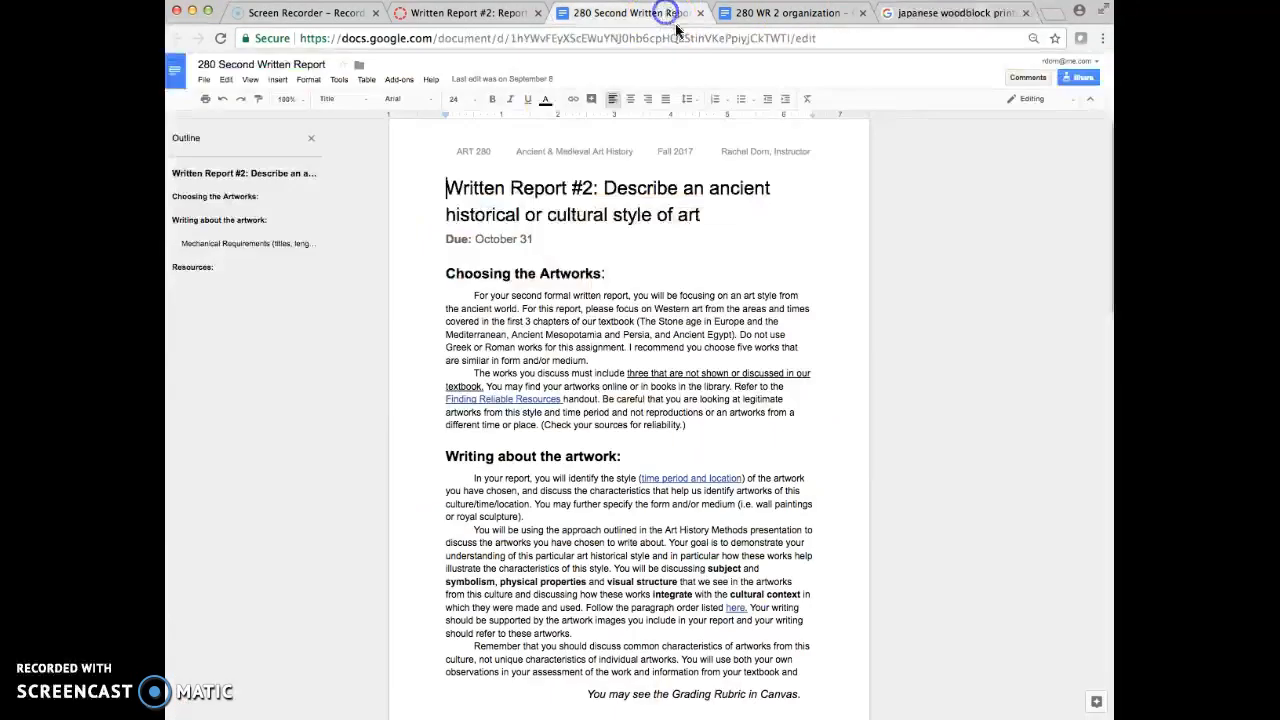
left_click(790, 13)
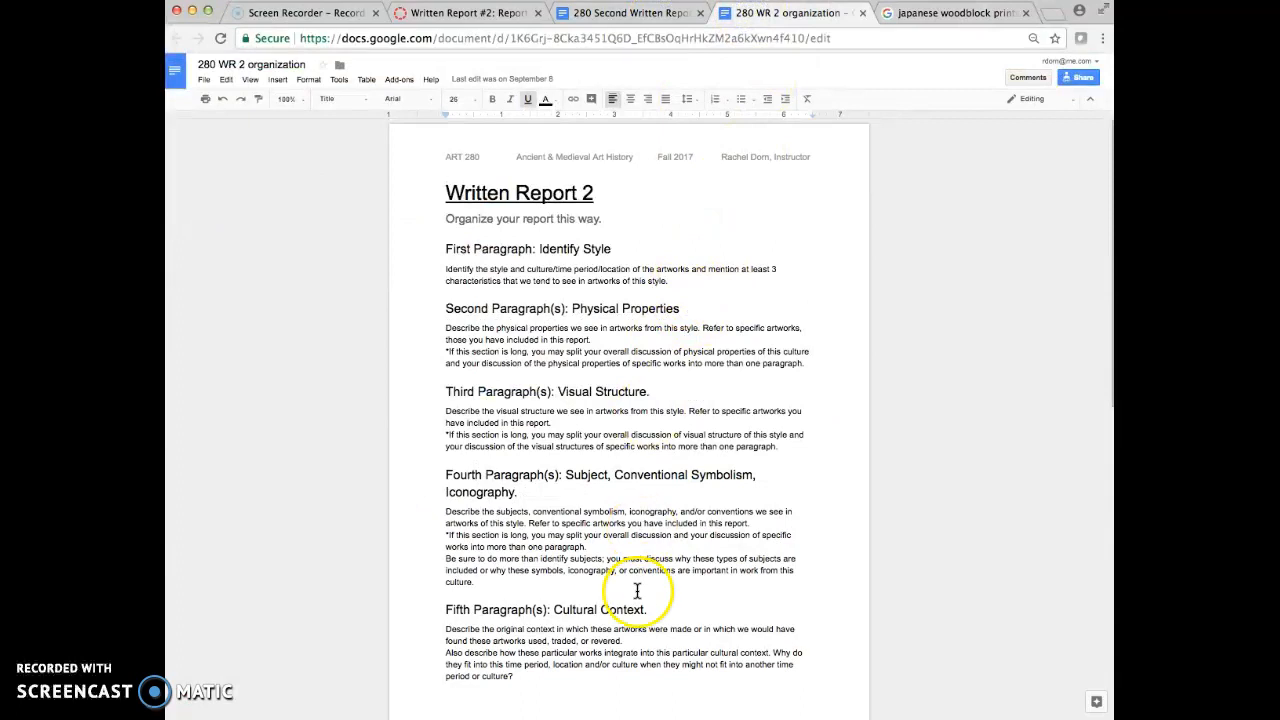
mouse_move(571, 295)
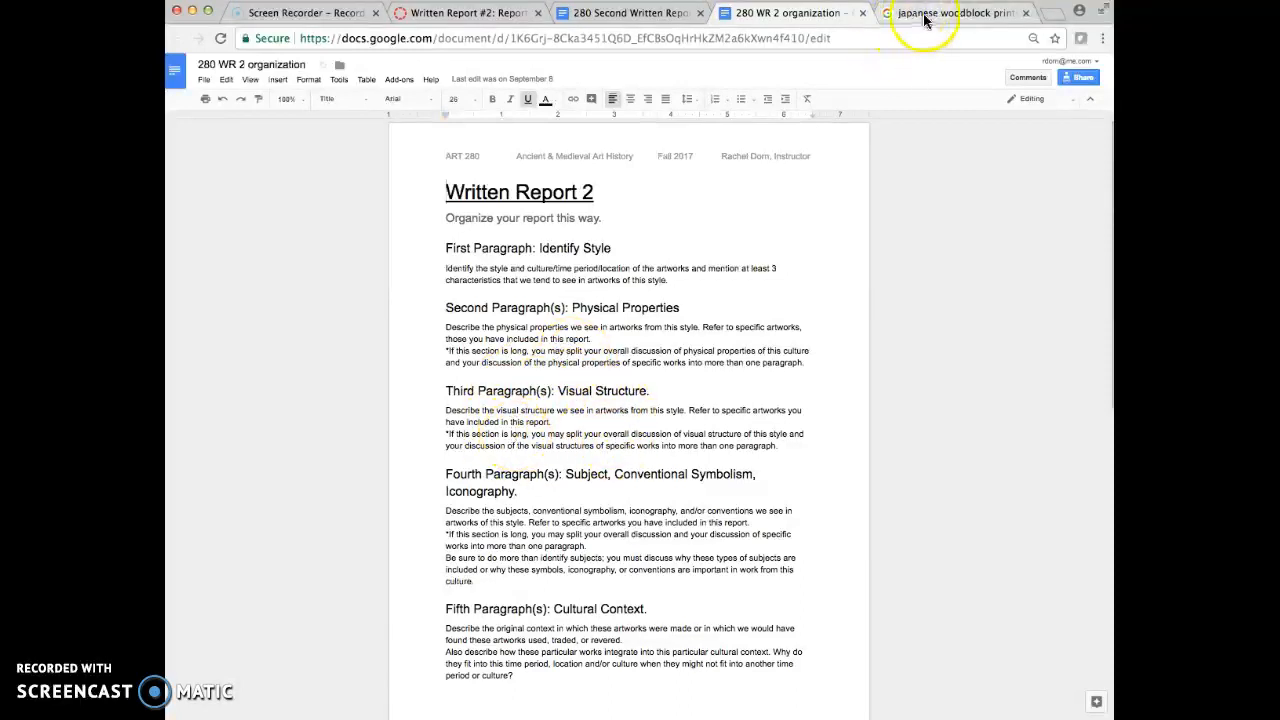
- Look through the Japanese woodblock print results again, then return to the organization guide
left_click(955, 13)
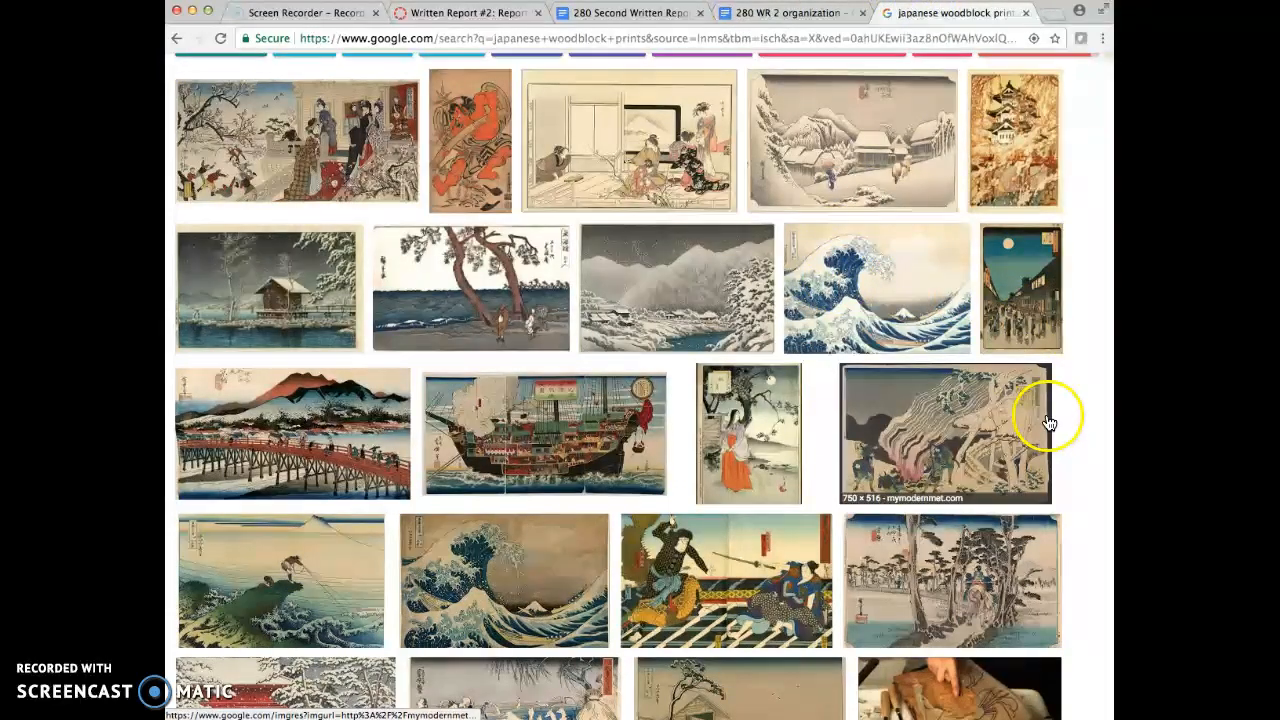
mouse_move(1076, 418)
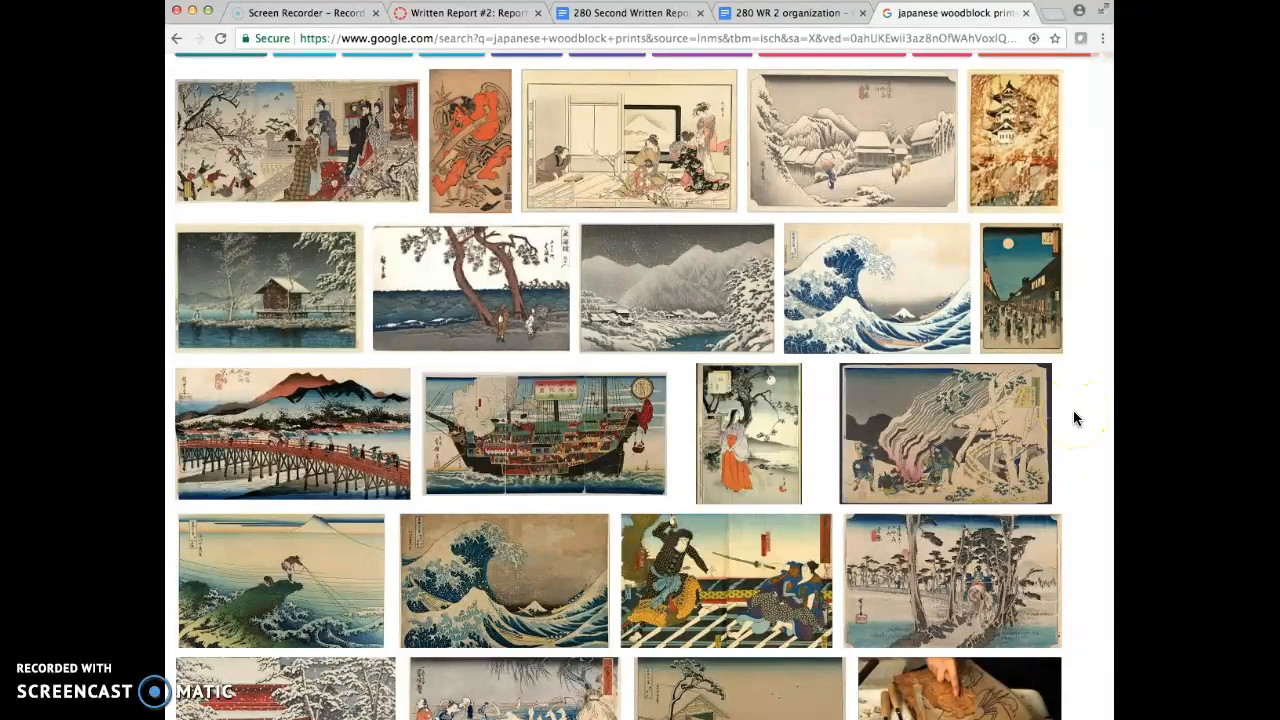
mouse_move(941, 112)
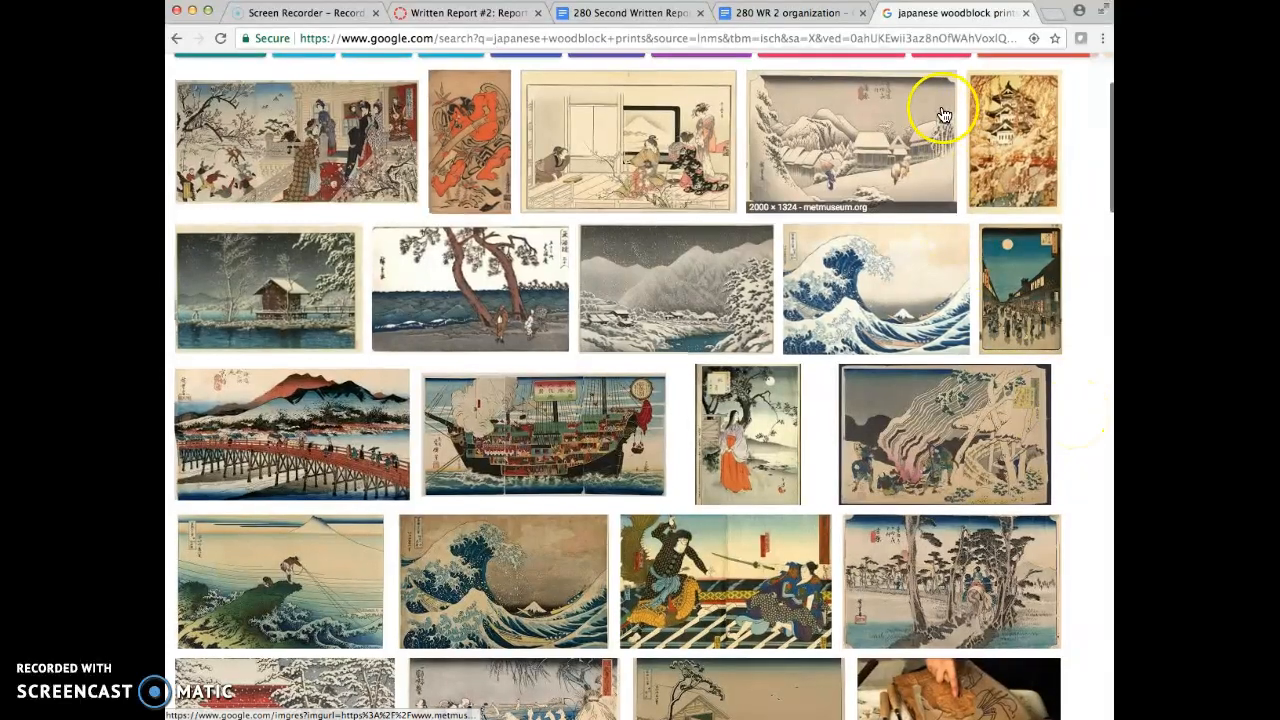
mouse_move(700, 295)
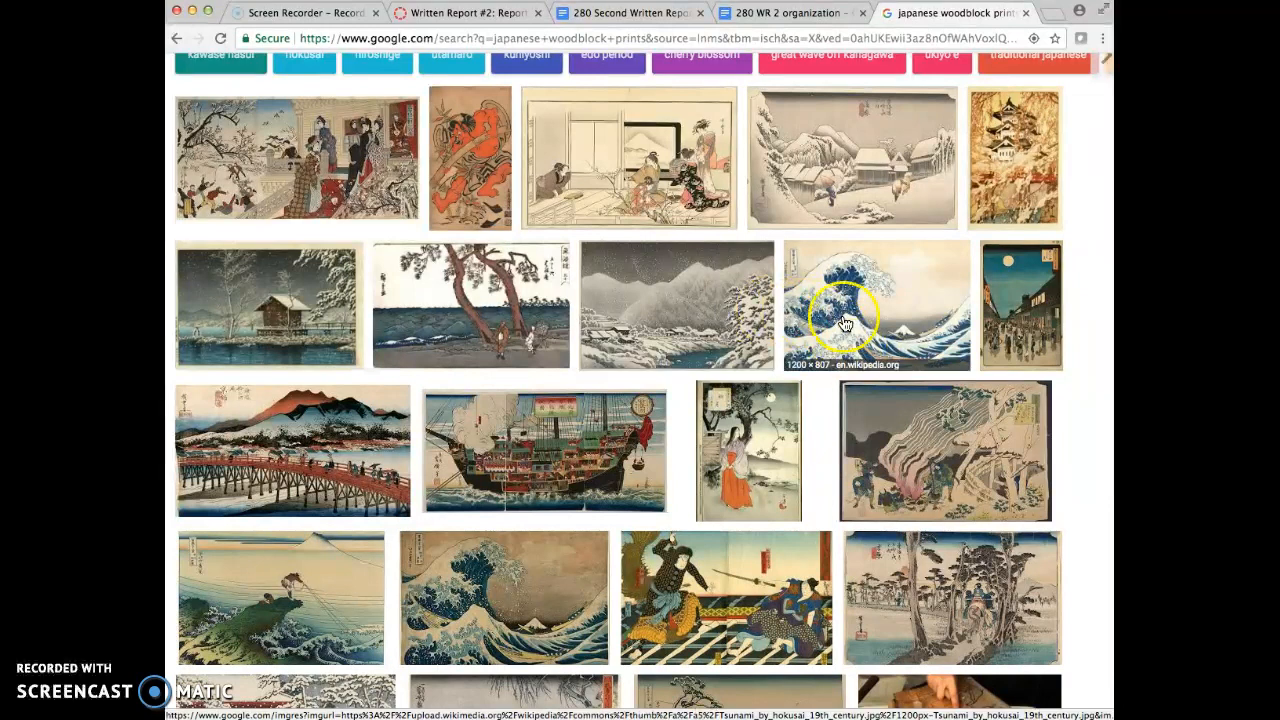
mouse_move(720, 315)
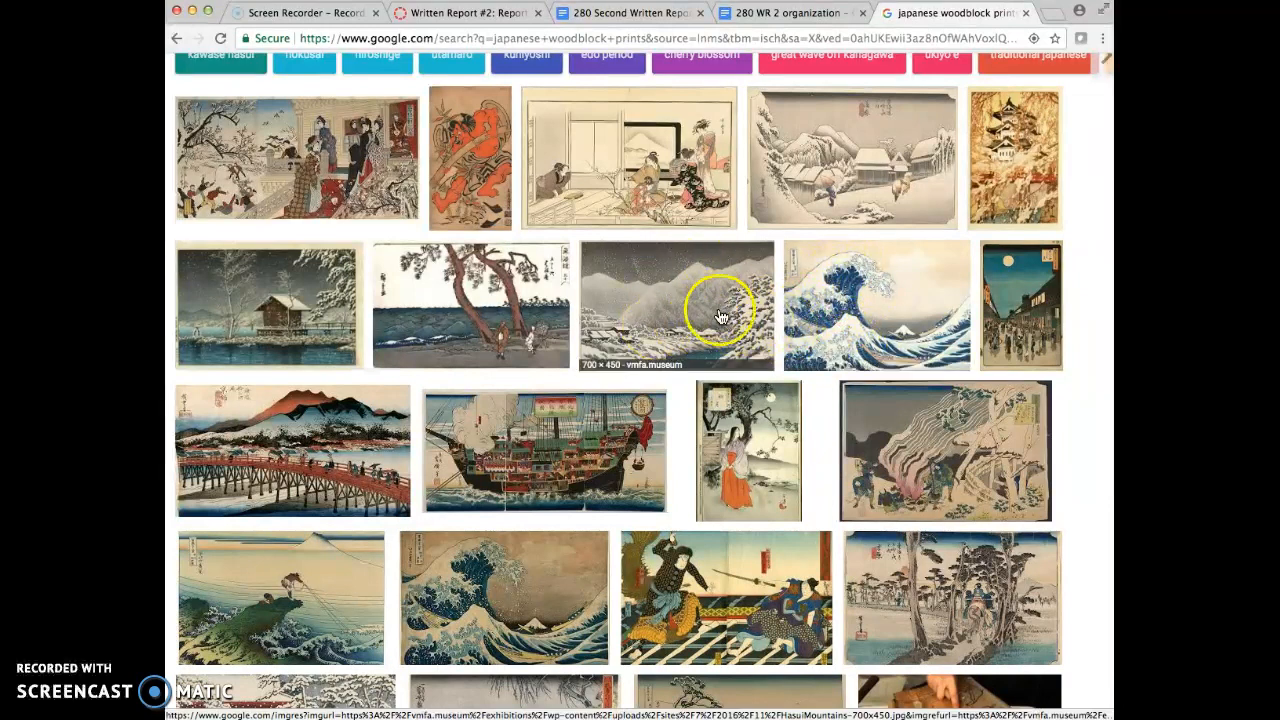
mouse_move(671, 334)
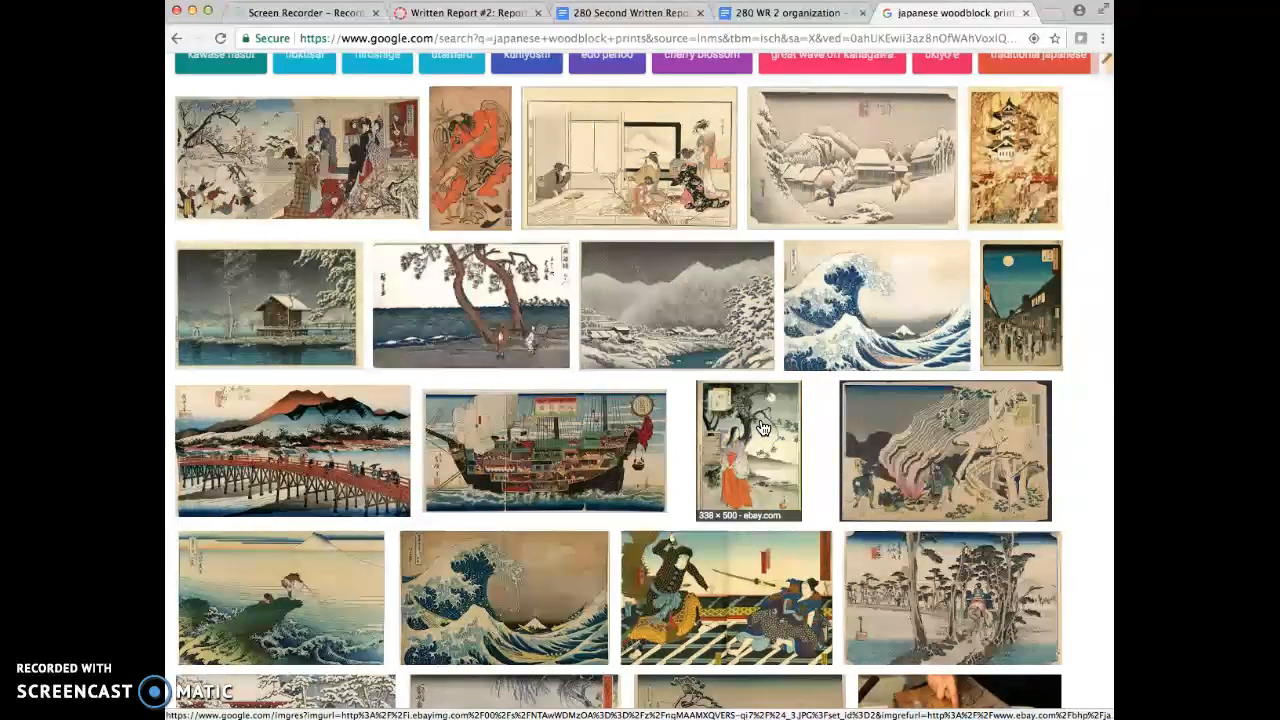
mouse_move(350, 150)
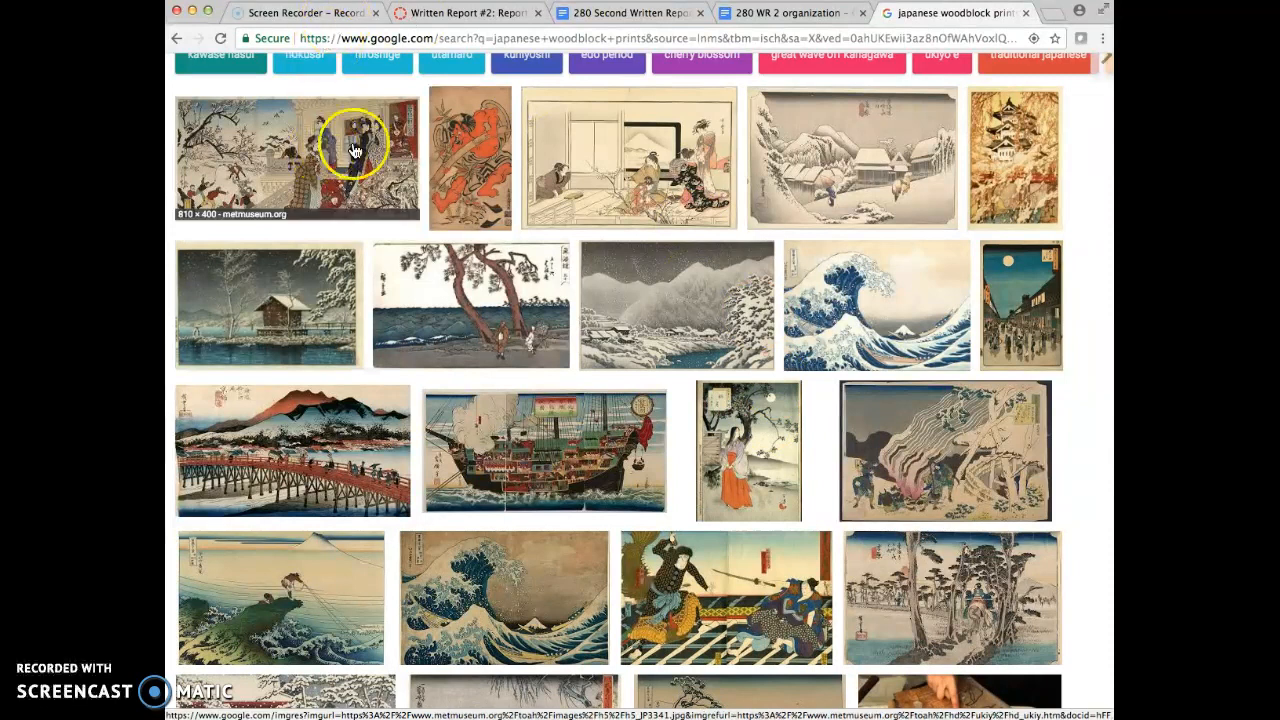
mouse_move(330, 140)
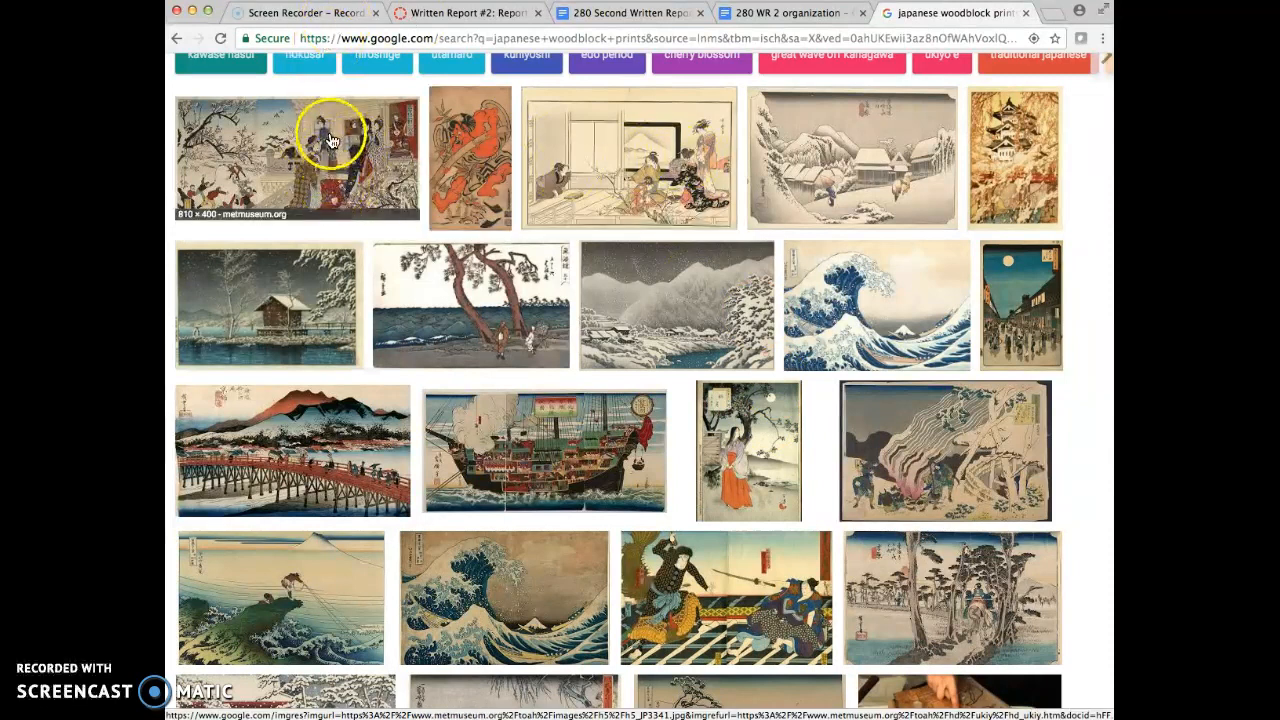
mouse_move(357, 190)
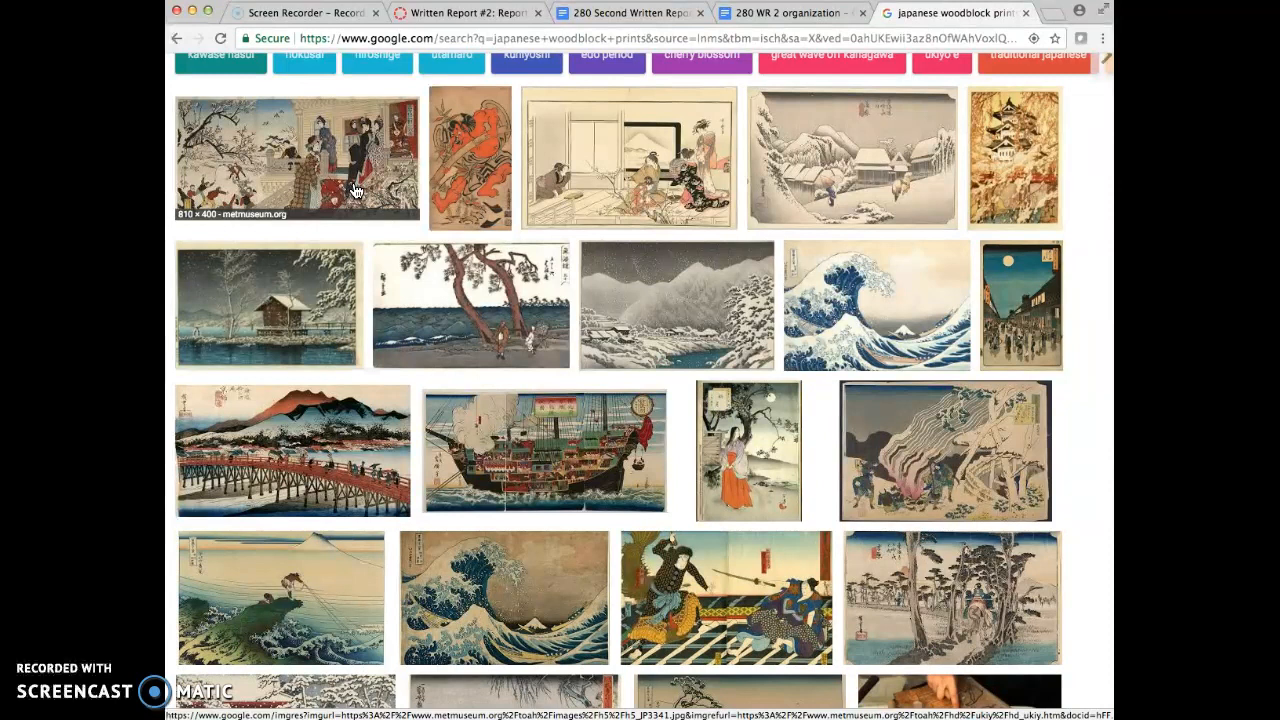
mouse_move(588, 203)
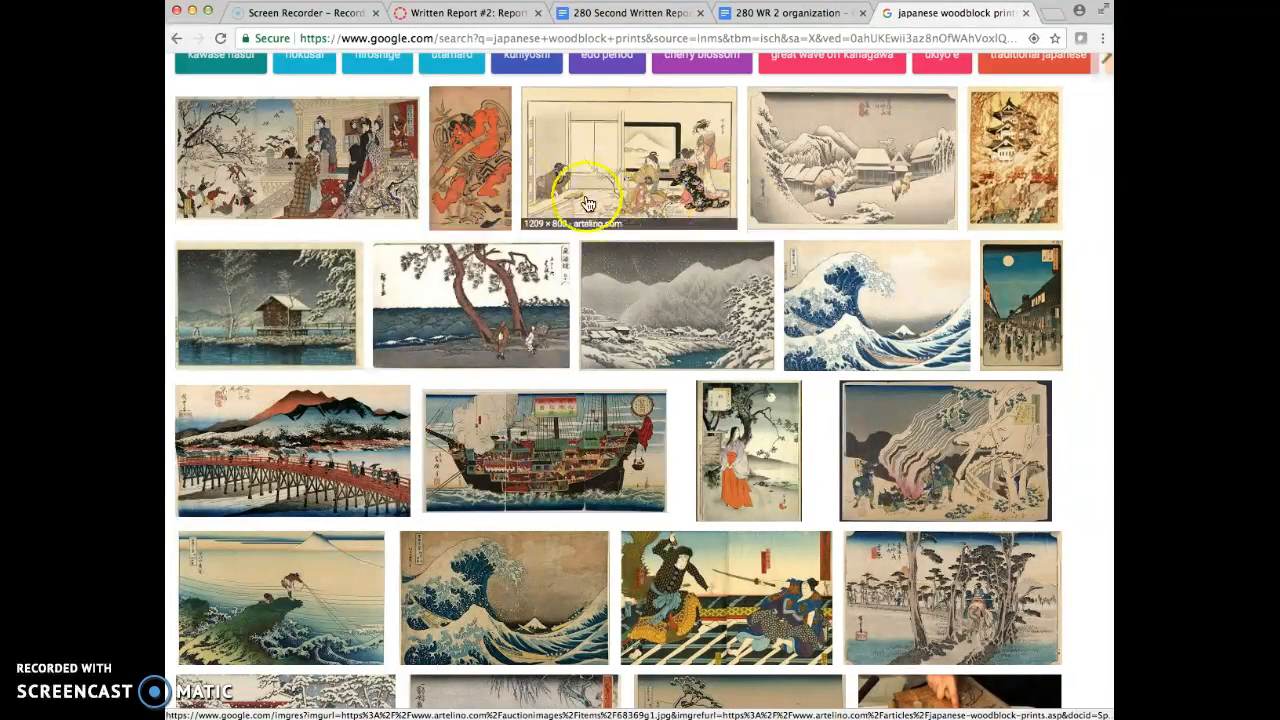
mouse_move(725, 635)
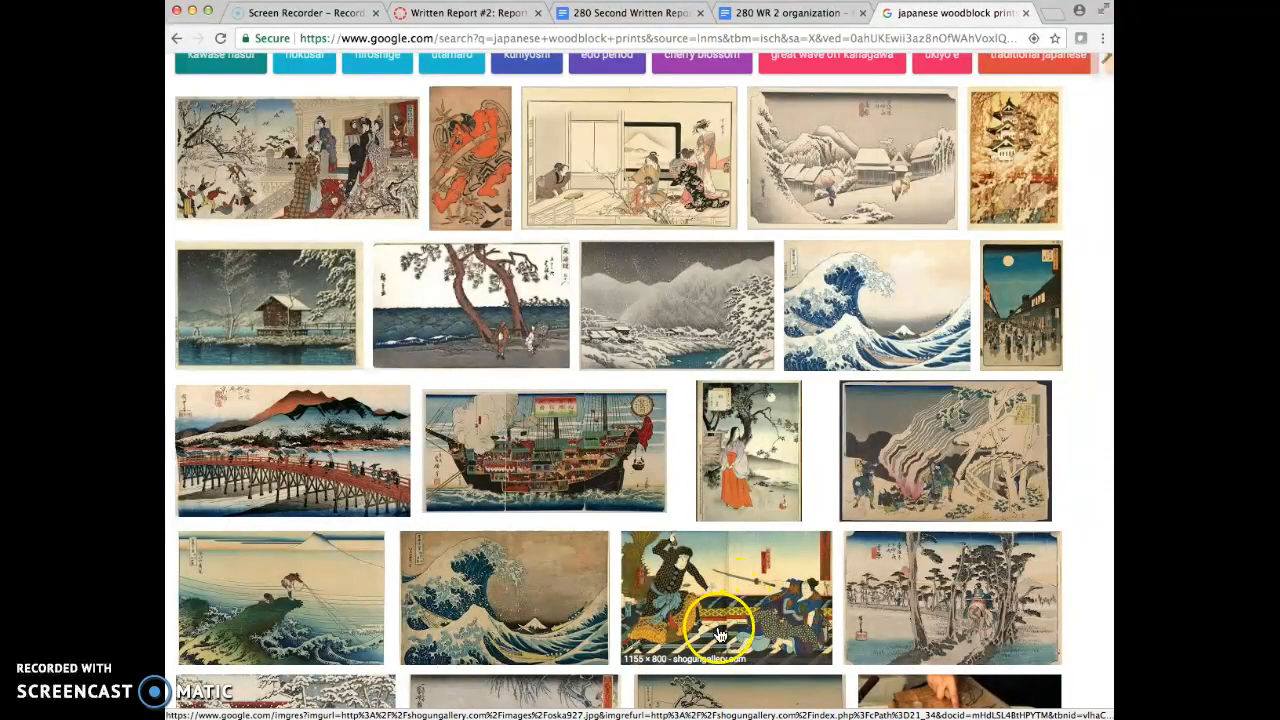
mouse_move(715, 205)
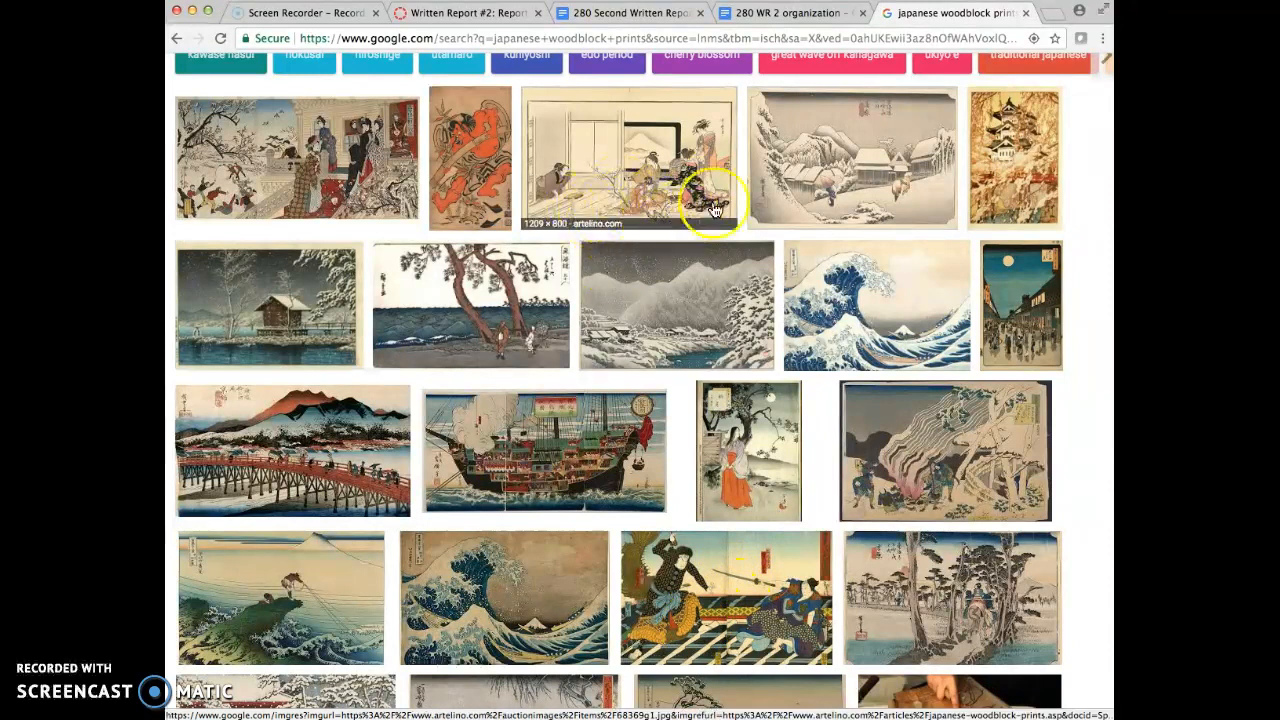
mouse_move(640, 640)
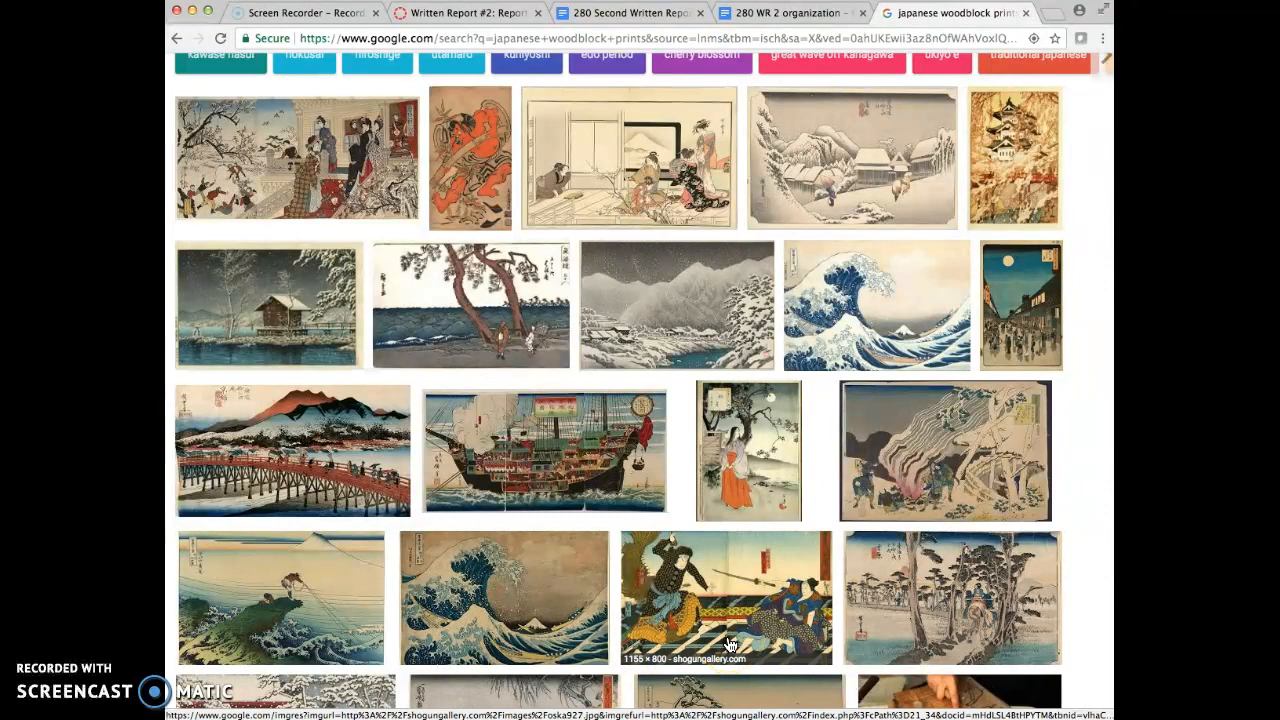
mouse_move(325, 390)
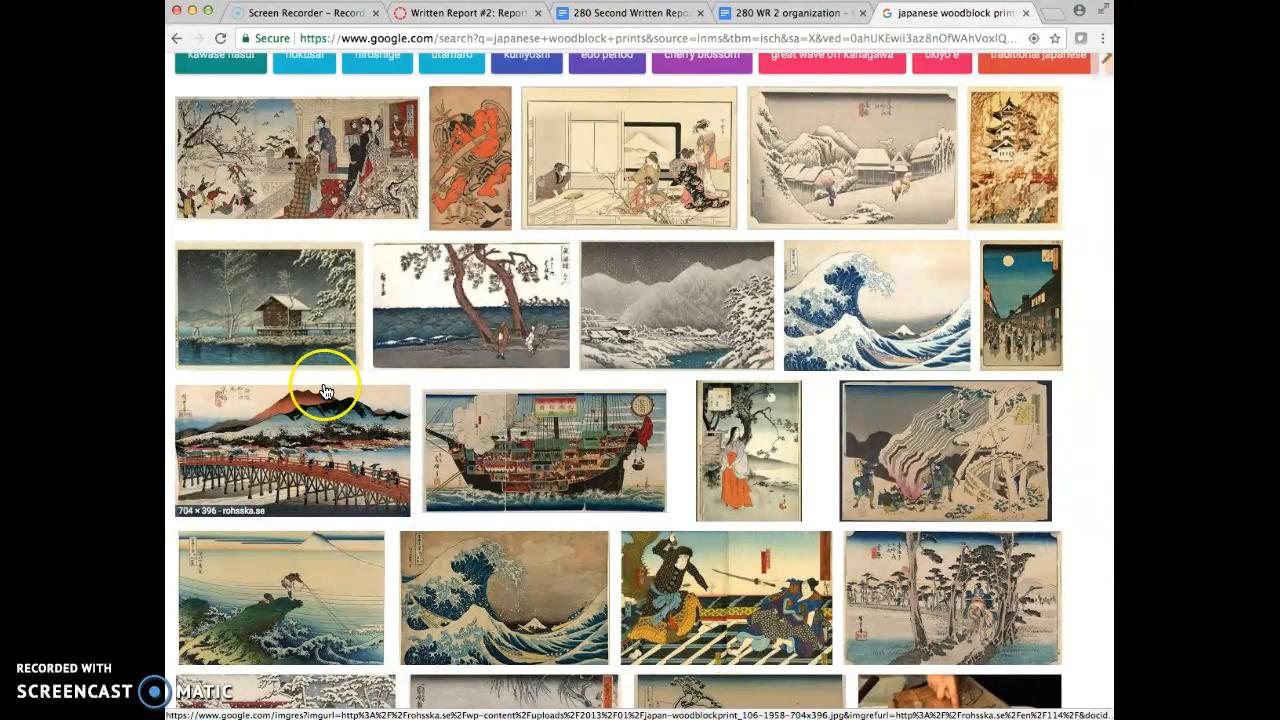
mouse_move(320, 165)
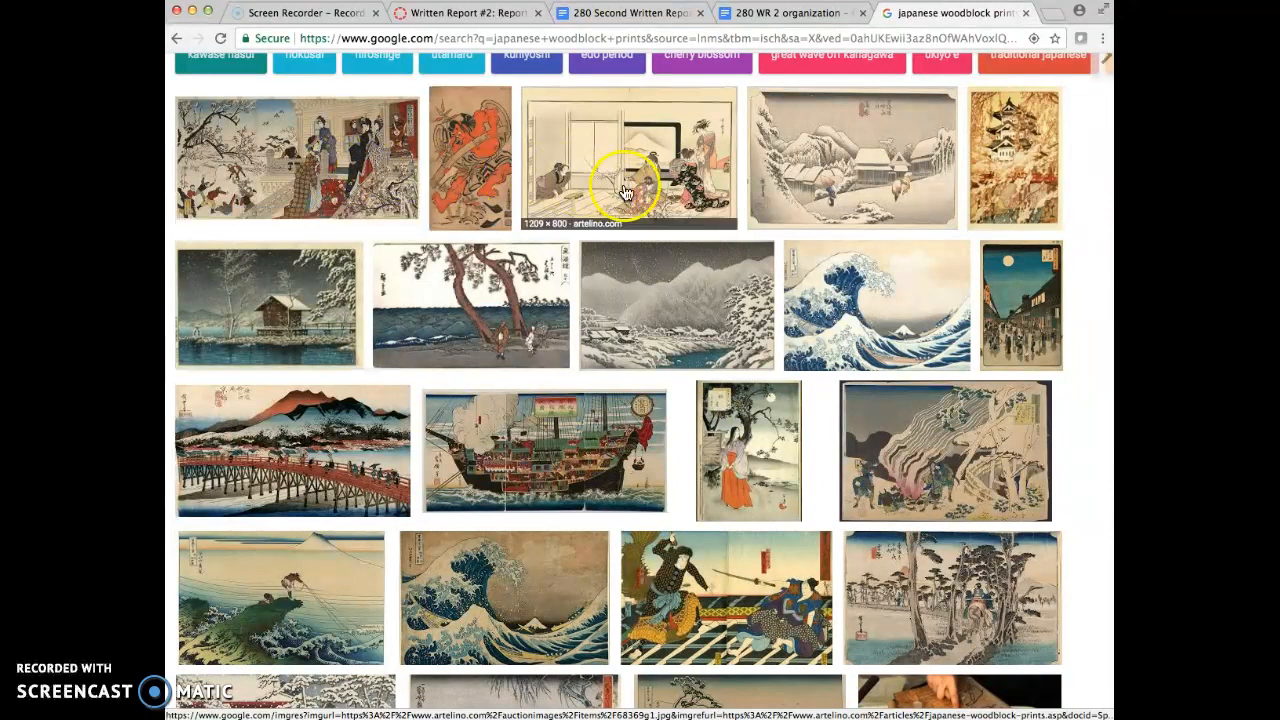
mouse_move(655, 190)
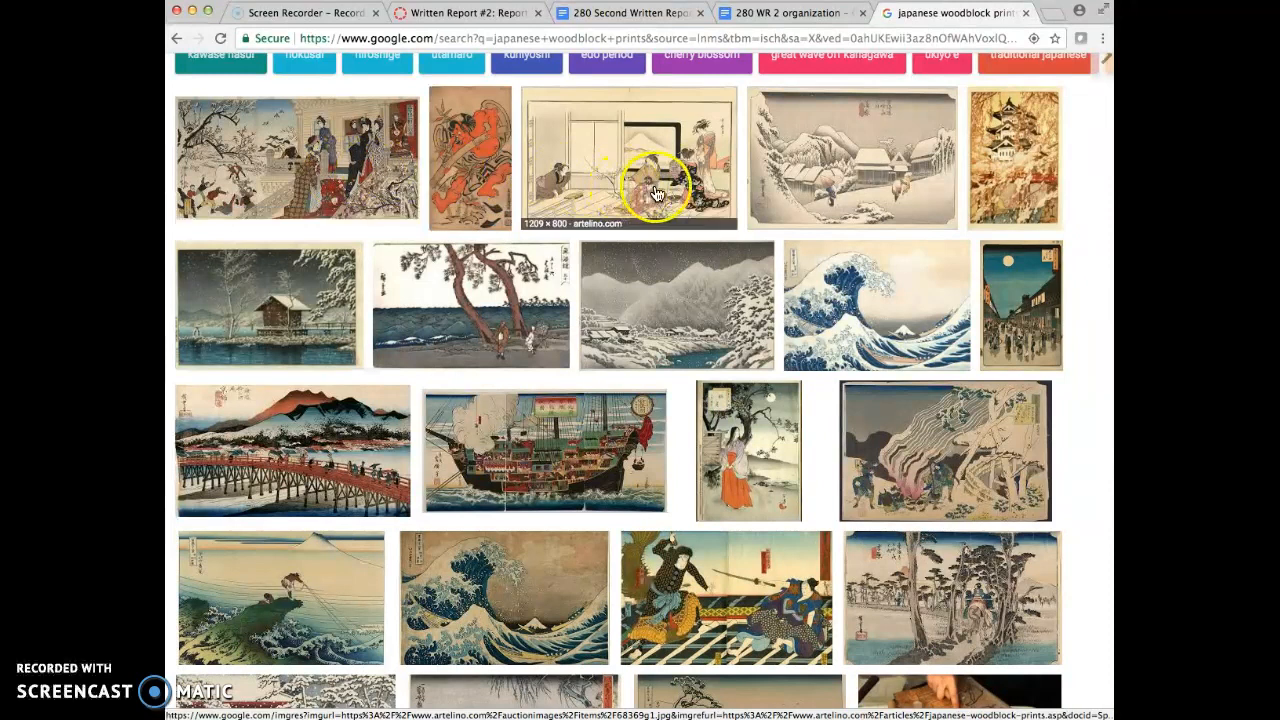
mouse_move(555, 200)
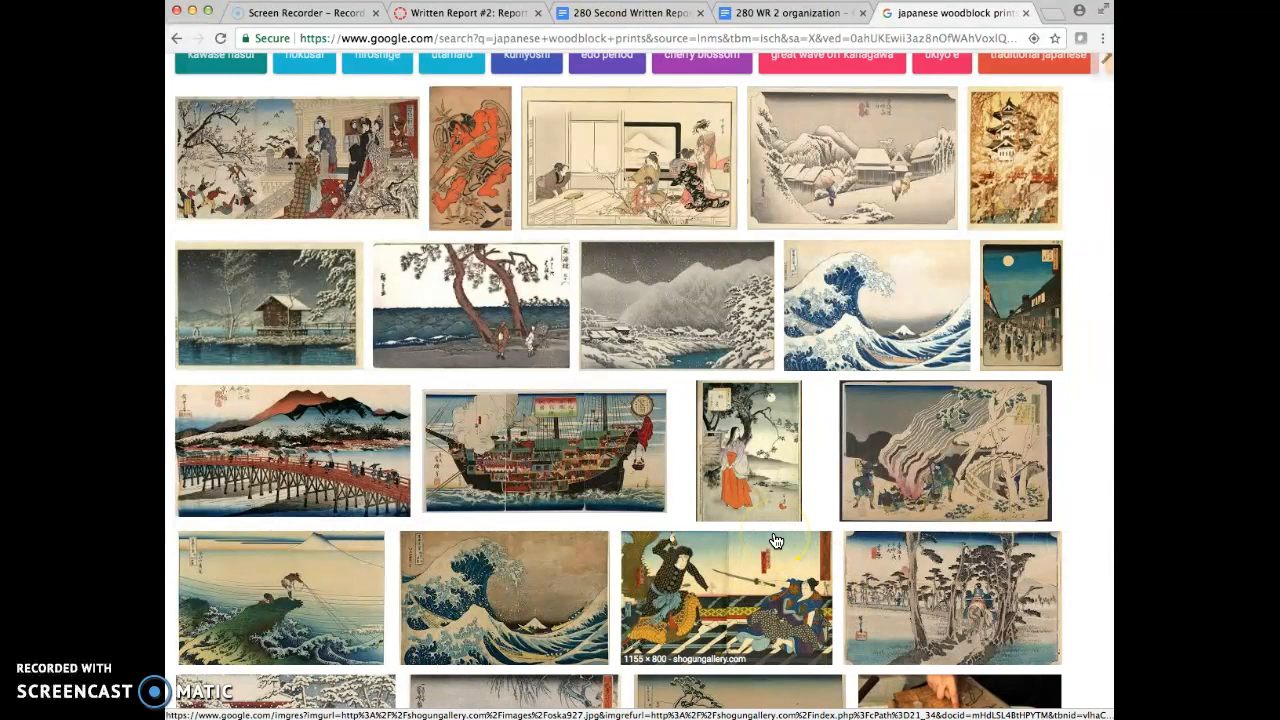
left_click(790, 13)
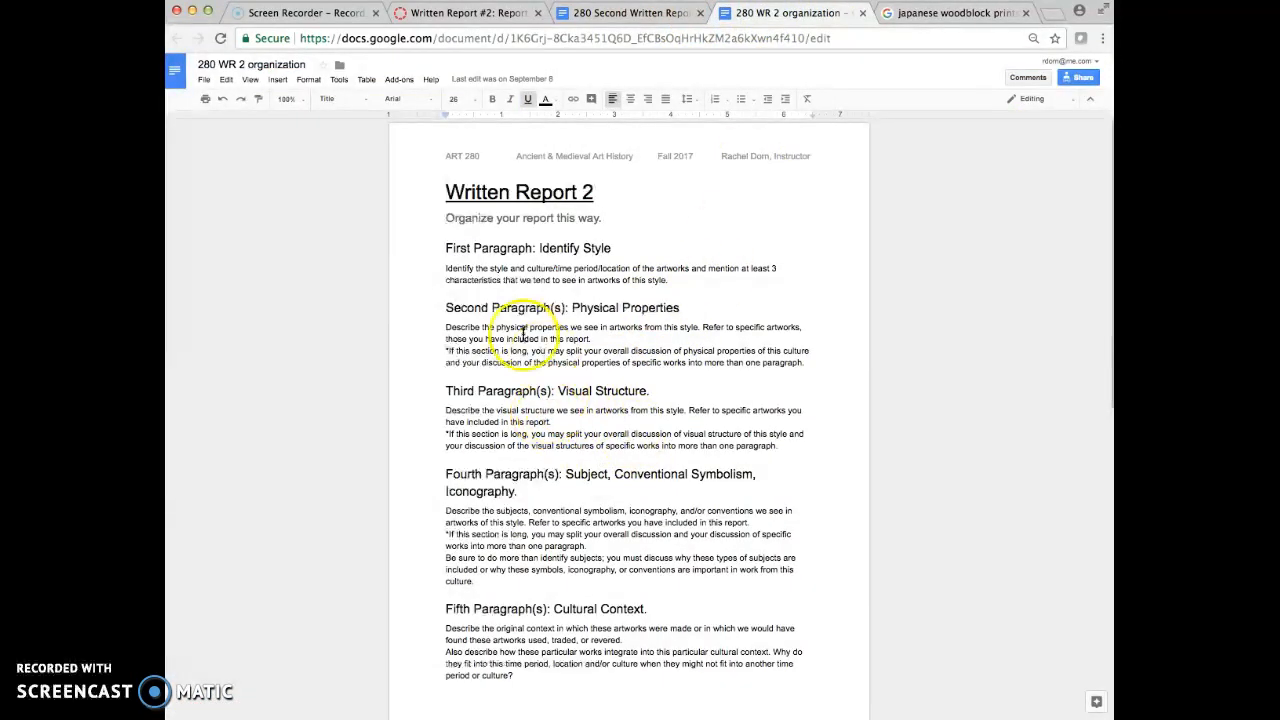
mouse_move(625, 318)
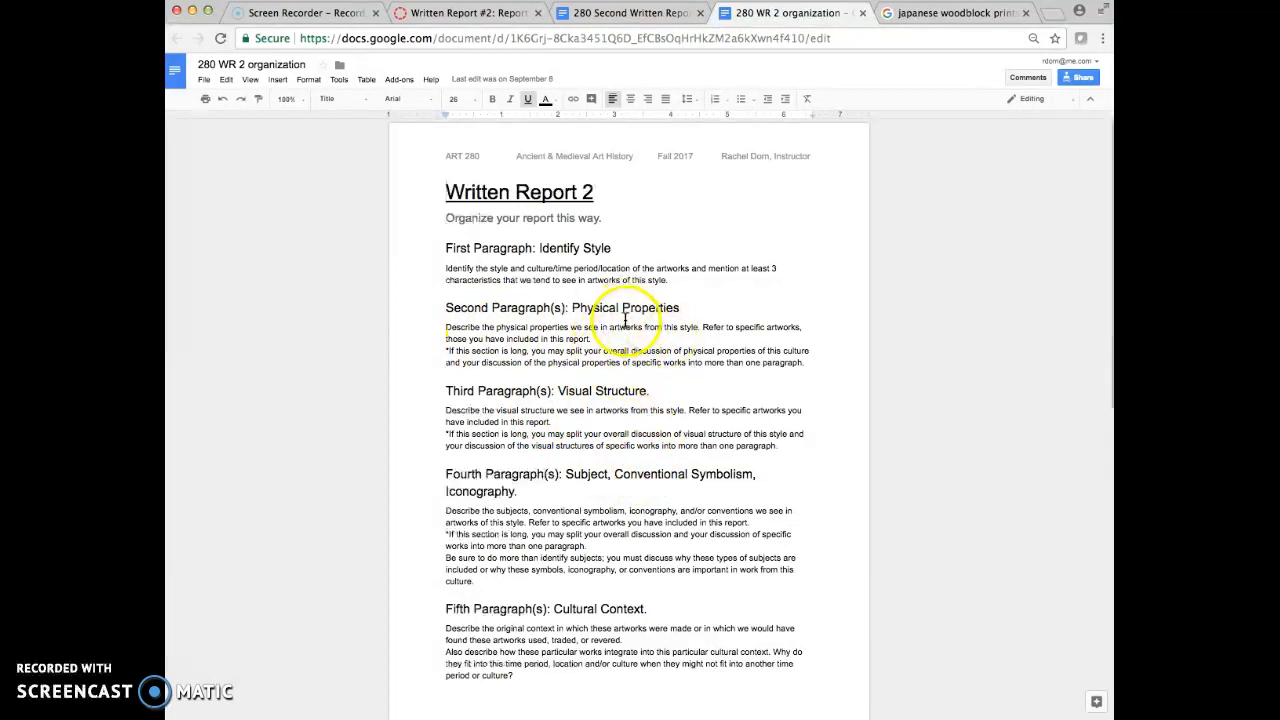
mouse_move(675, 482)
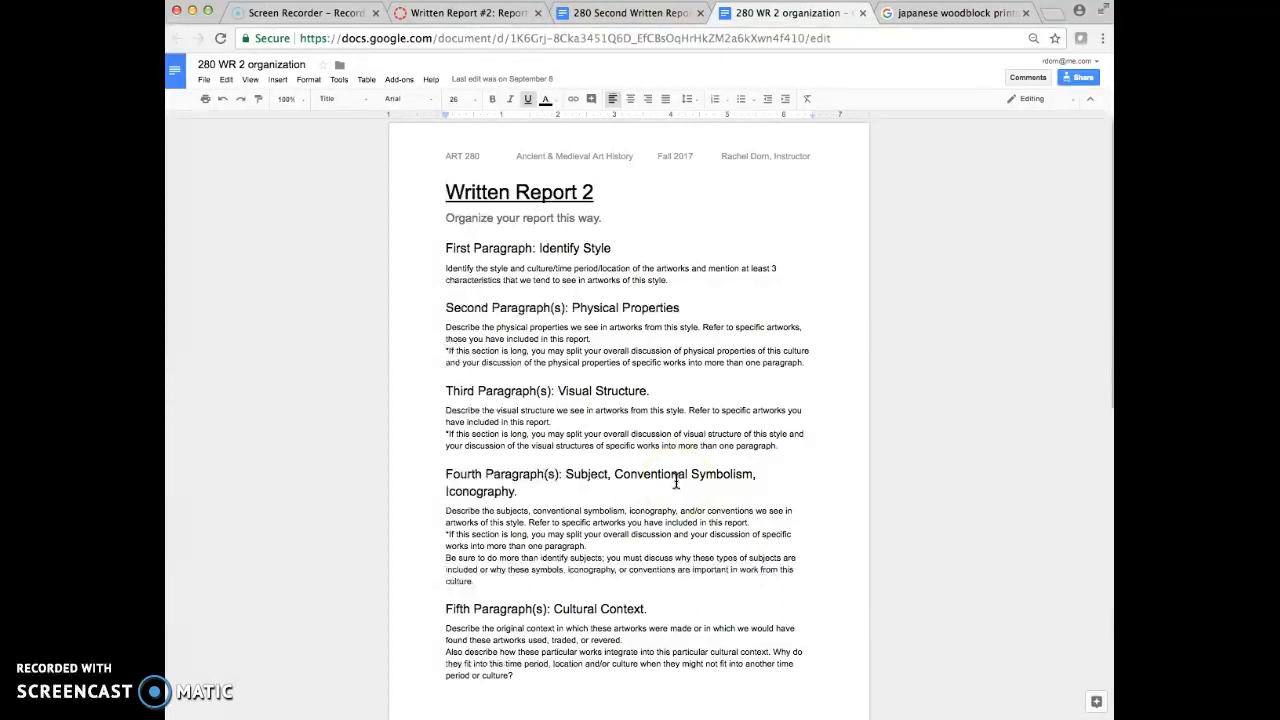
- Switch back to the Japanese woodblock print image results
left_click(955, 13)
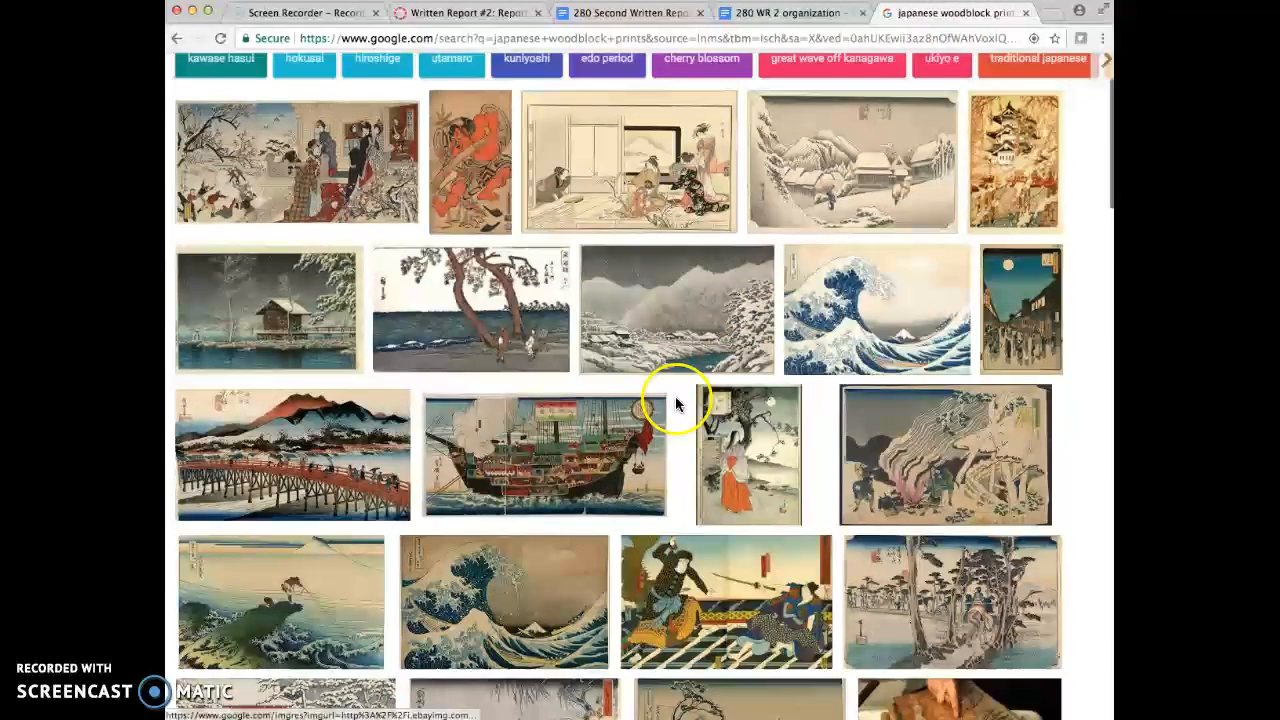
mouse_move(760, 335)
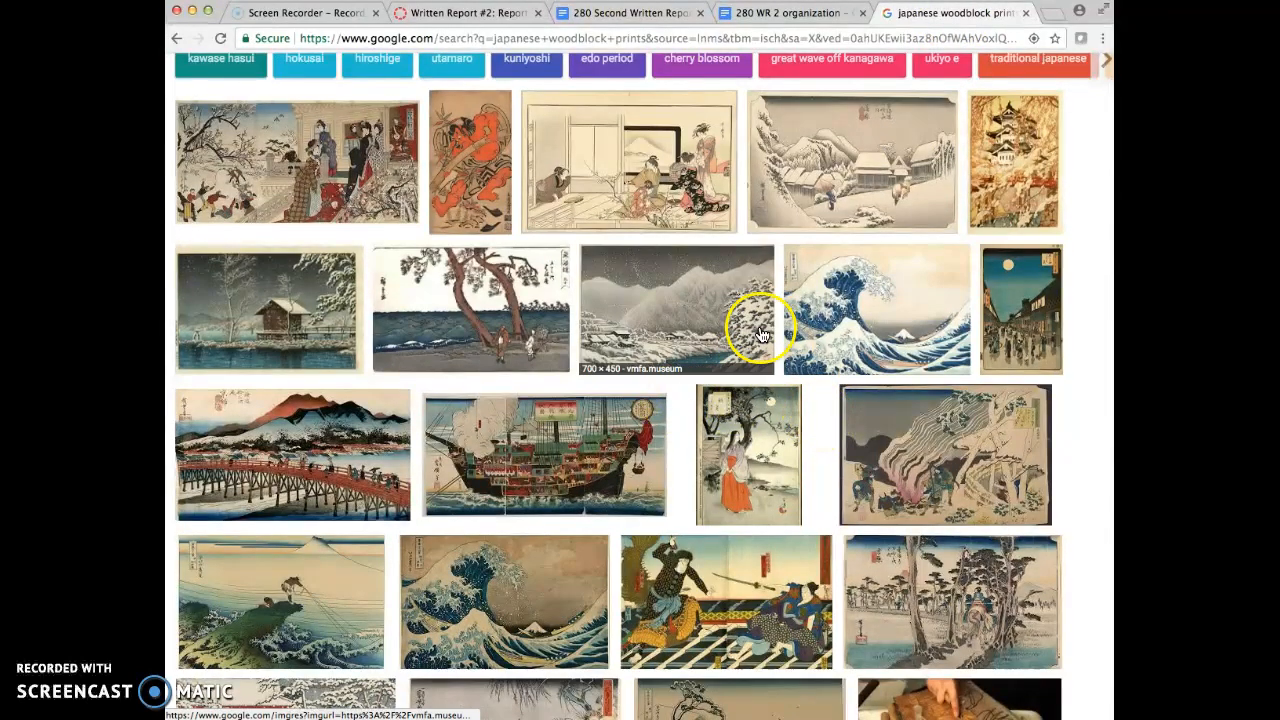
- Search images for 'woodblock prints', then return to the organization guide
scroll("up", 3)
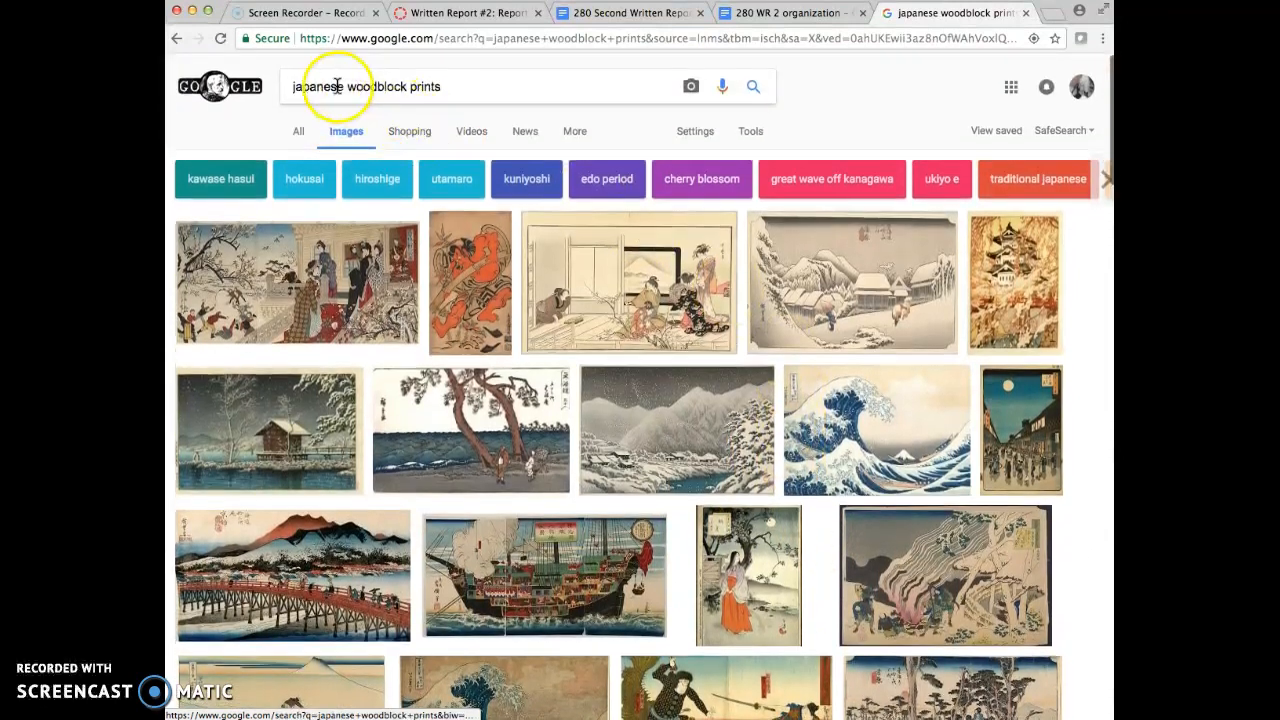
type("woodblock prints")
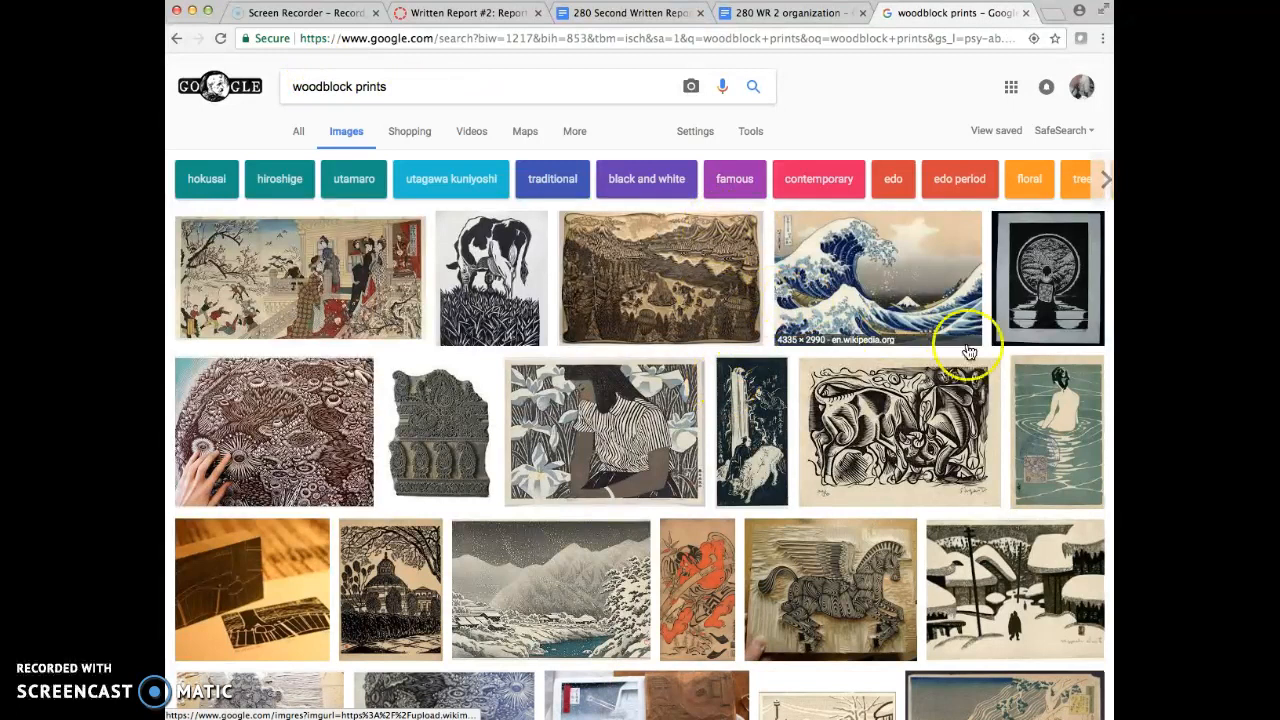
mouse_move(1035, 390)
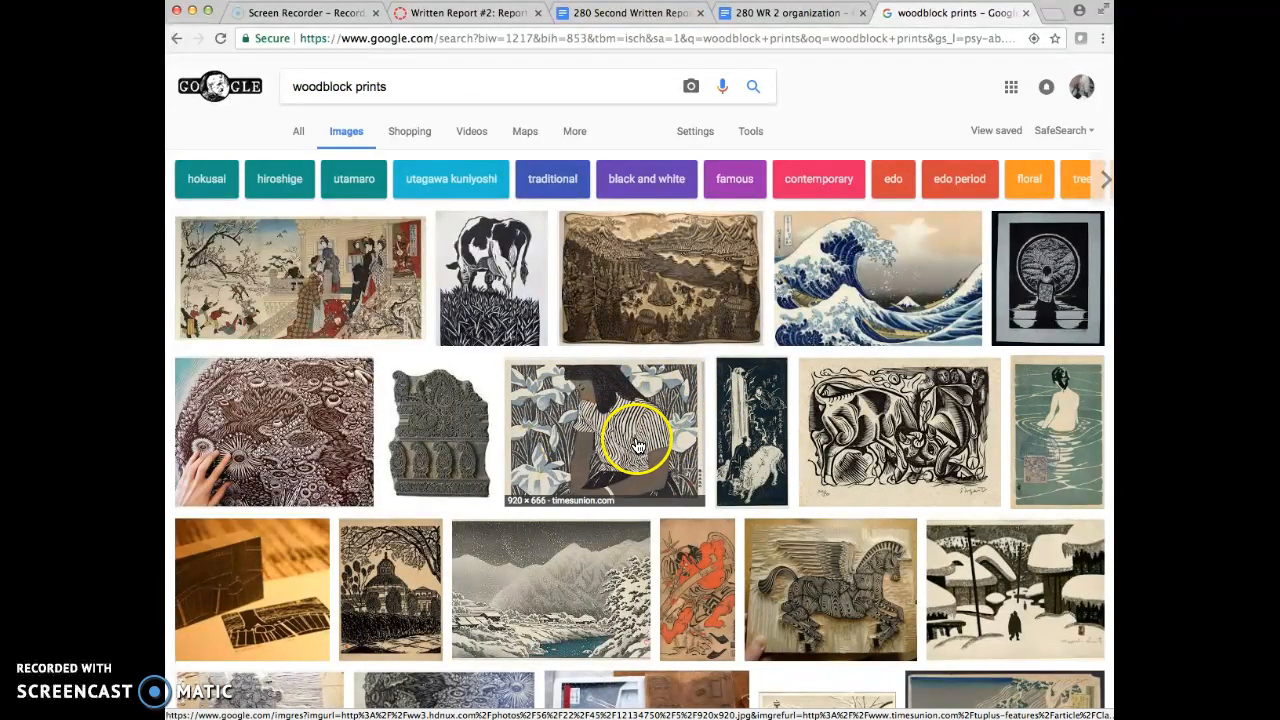
mouse_move(535, 430)
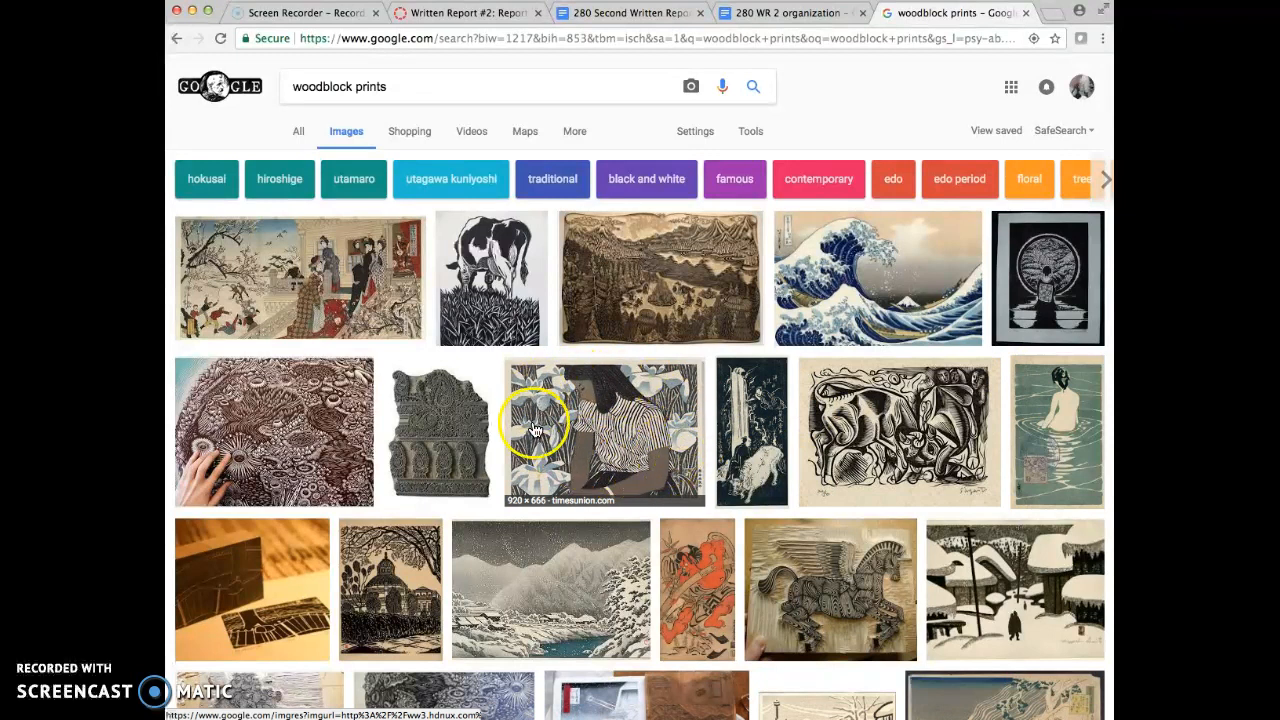
mouse_move(677, 455)
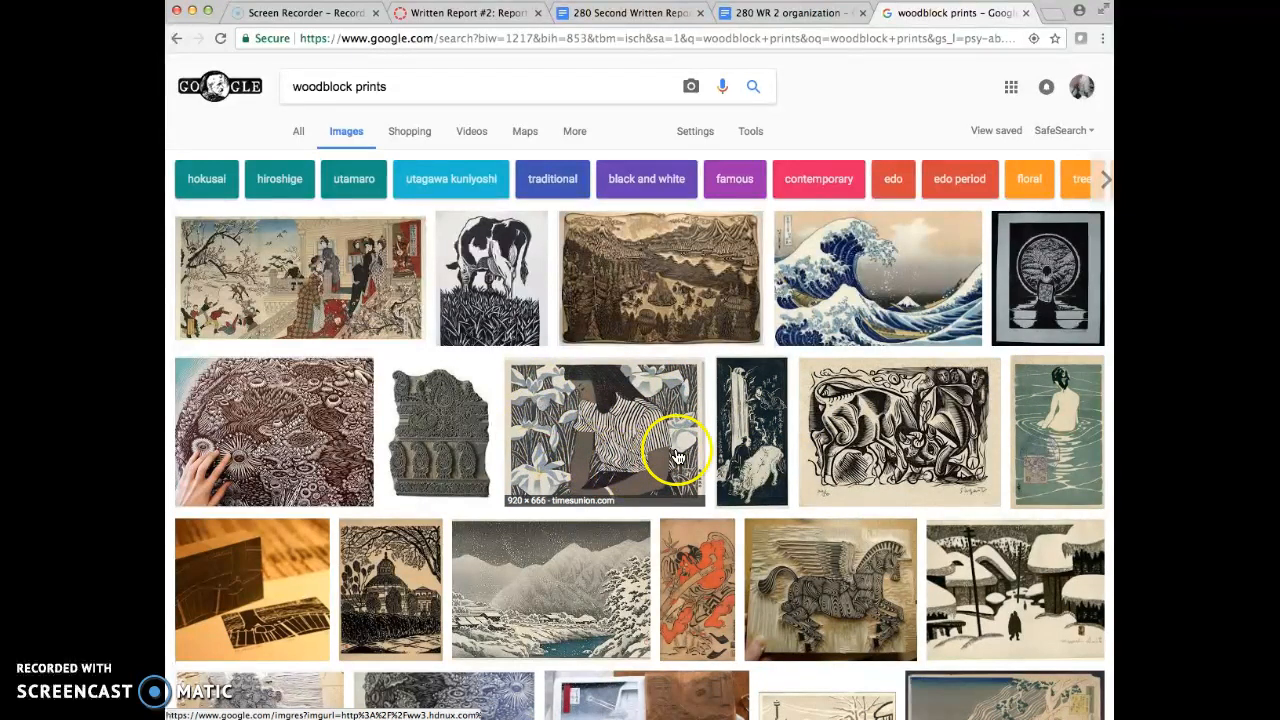
mouse_move(337, 260)
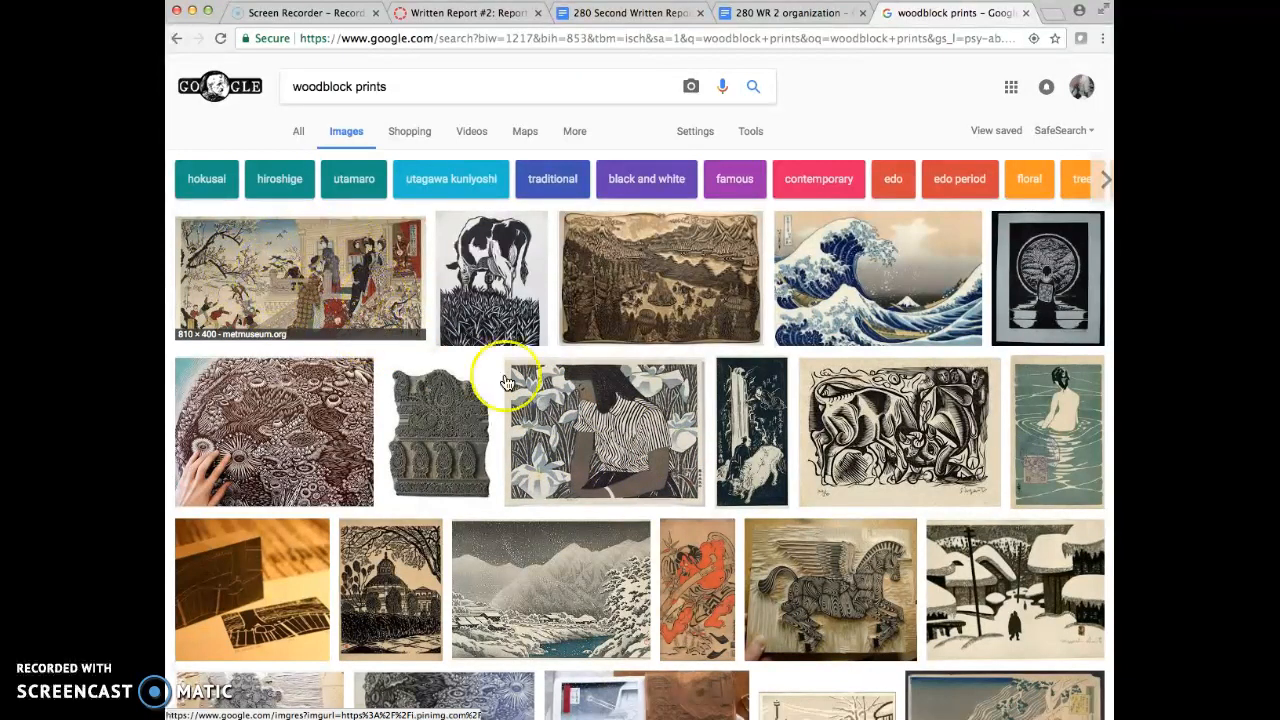
mouse_move(550, 417)
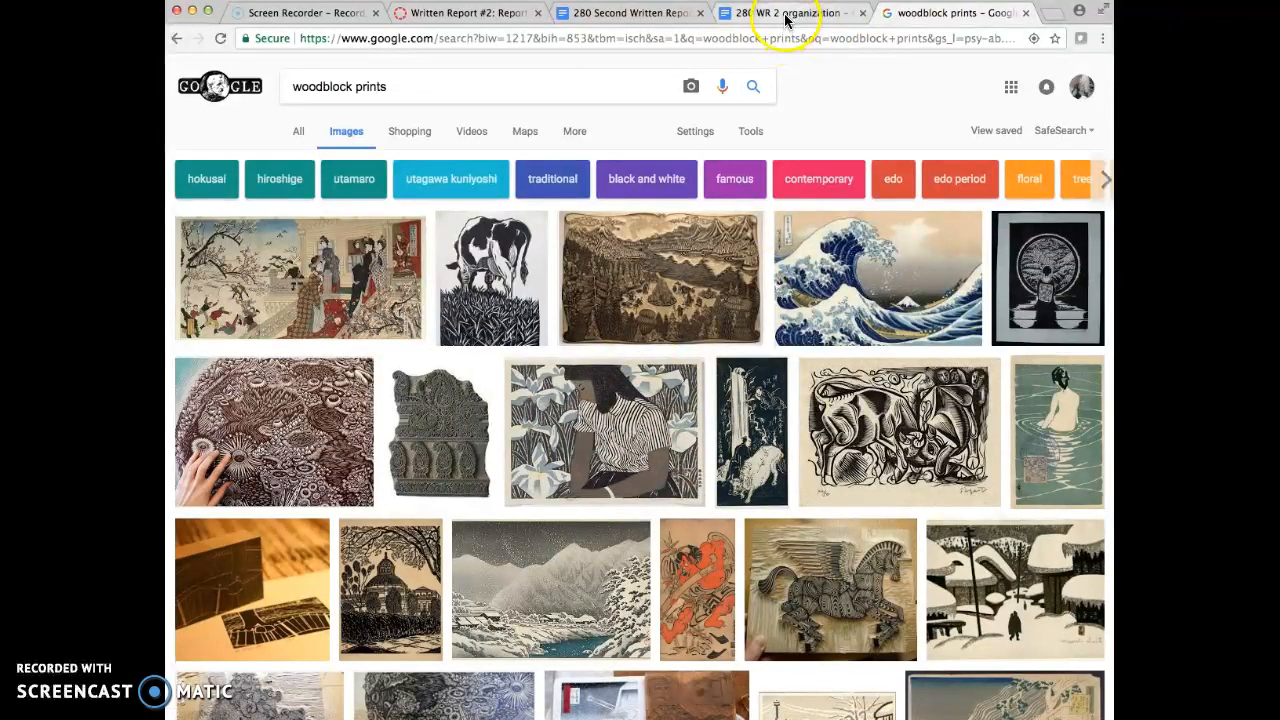
left_click(790, 12)
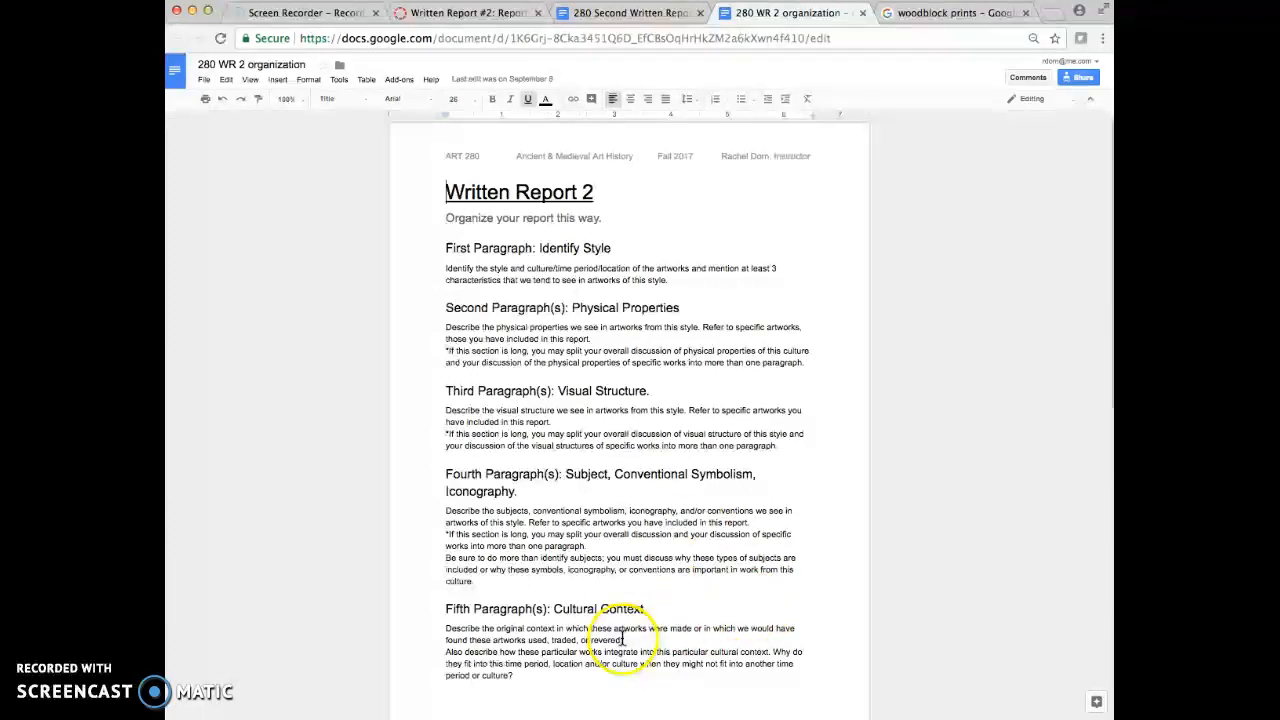
mouse_move(635, 617)
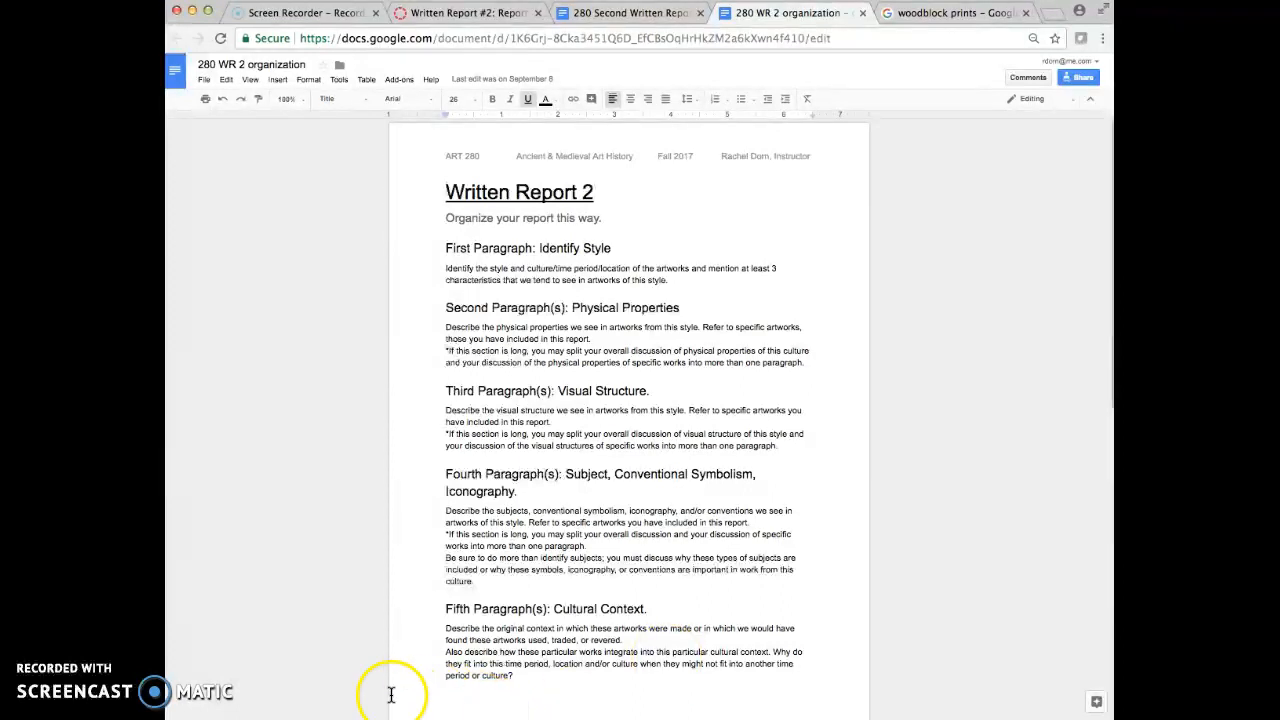
- Scroll the guide down to the Fifth Paragraph: Cultural Context section
scroll("down", 3)
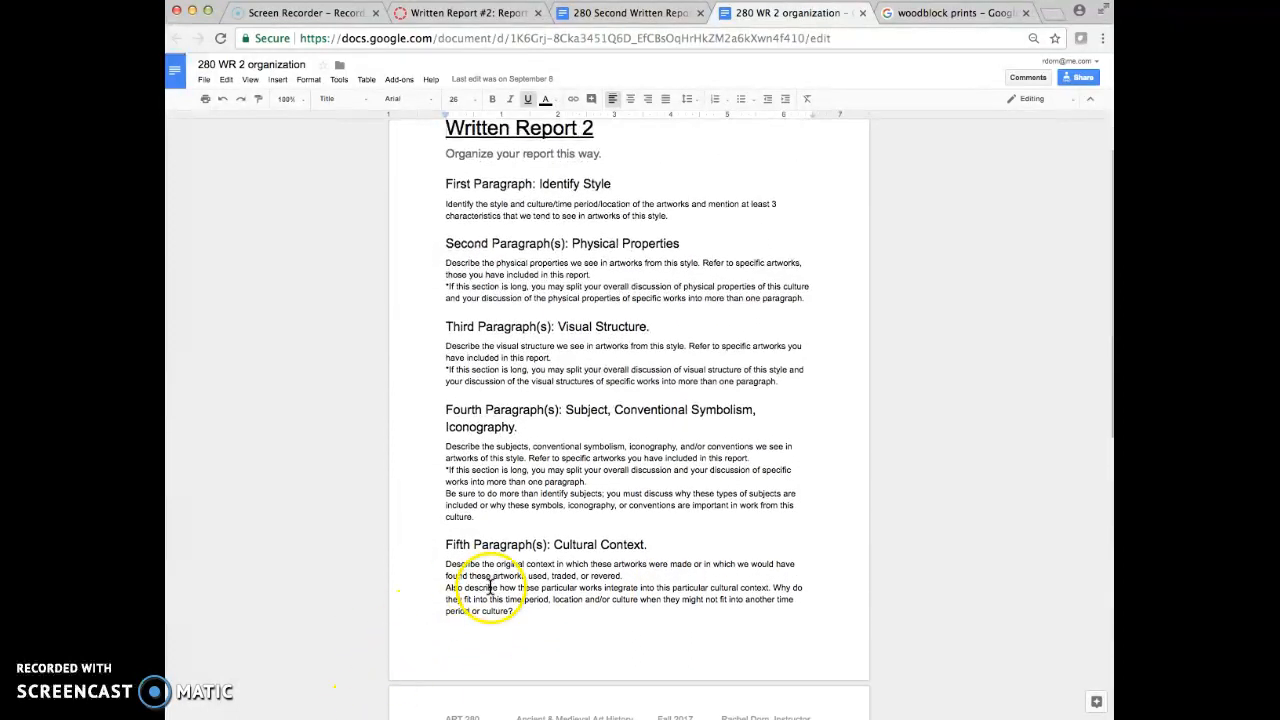